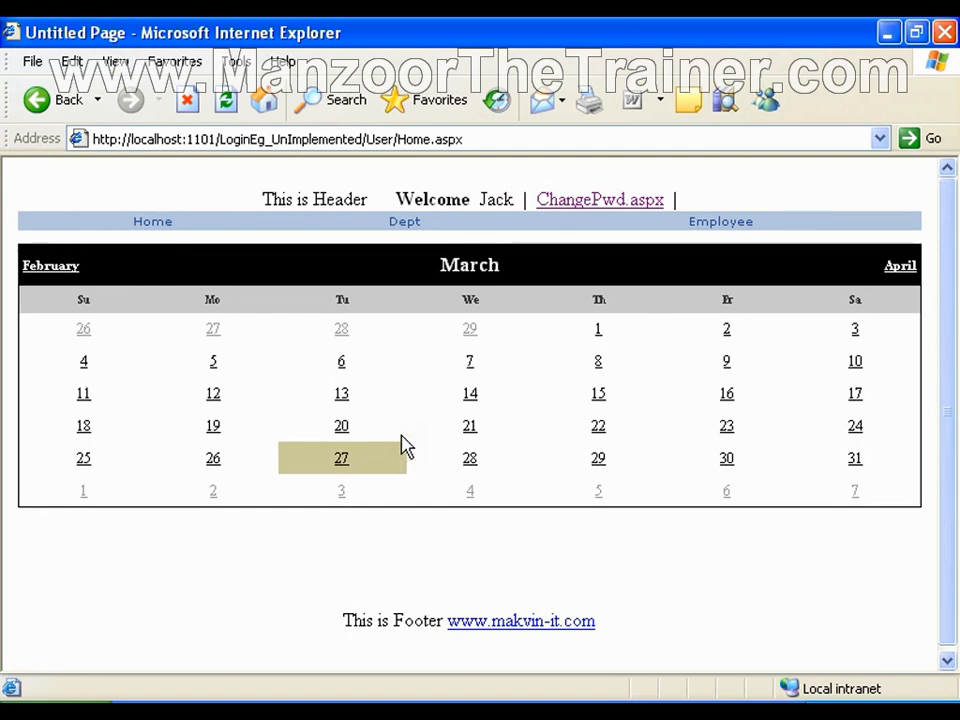
pyautogui.moveTo(698, 204)
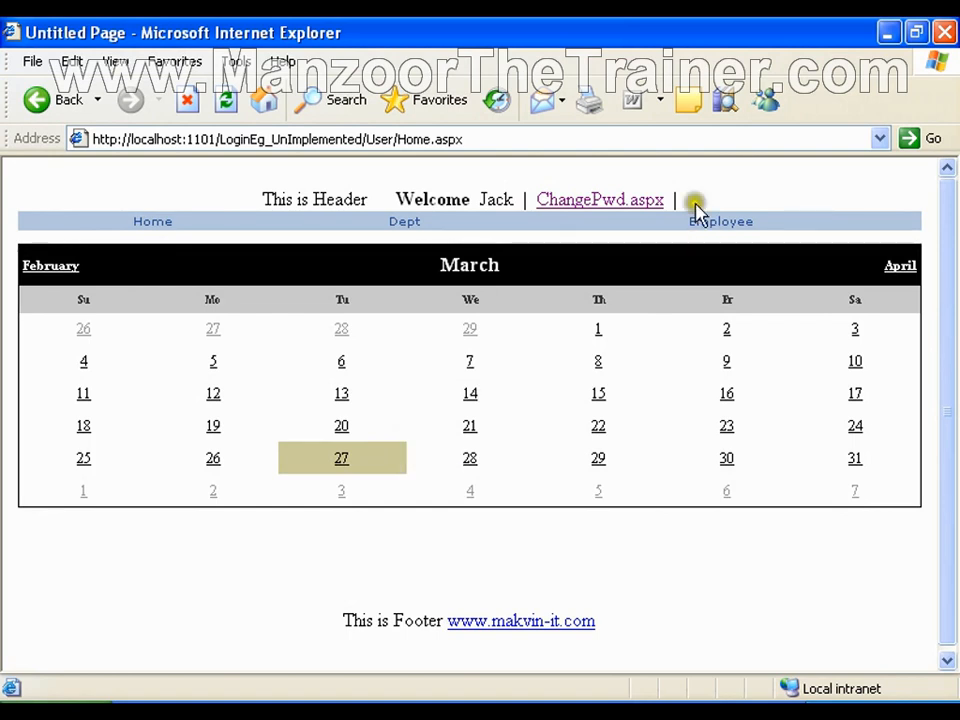
pyautogui.moveTo(722, 204)
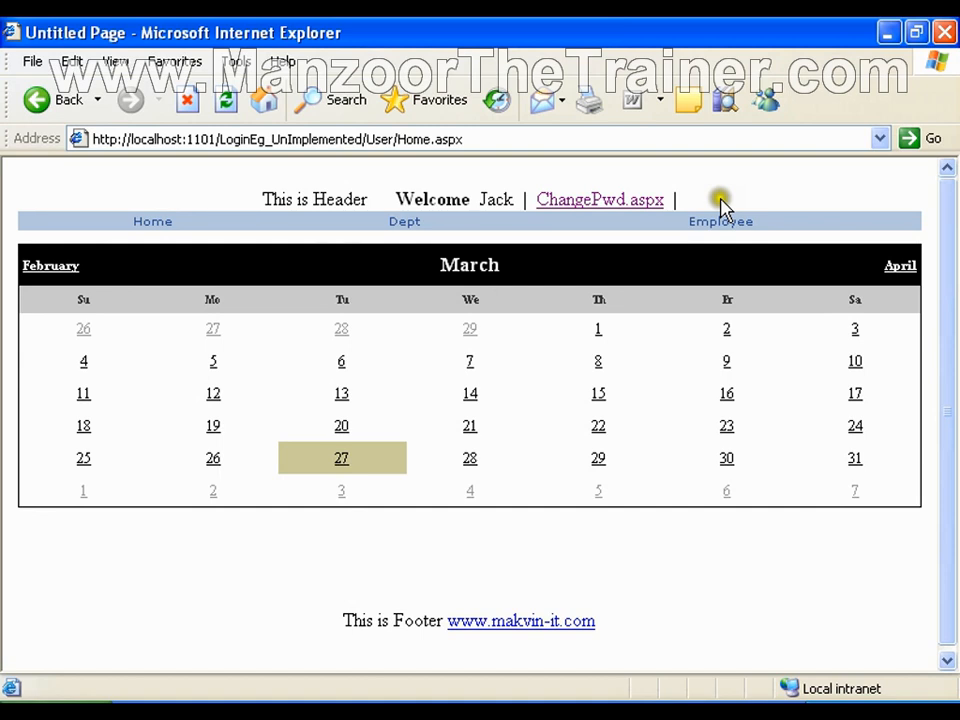
pyautogui.moveTo(710, 204)
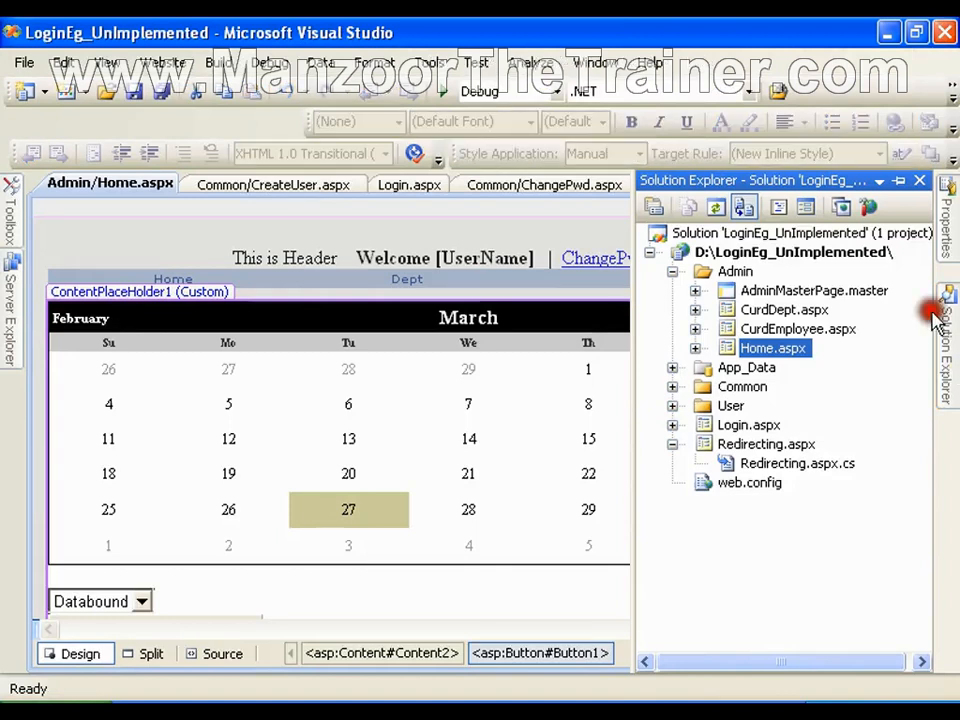
# Place a LoginStatus control after the ChangePwd link in UserMasterPage.master and show its Logged In view.
pyautogui.click(676, 404)
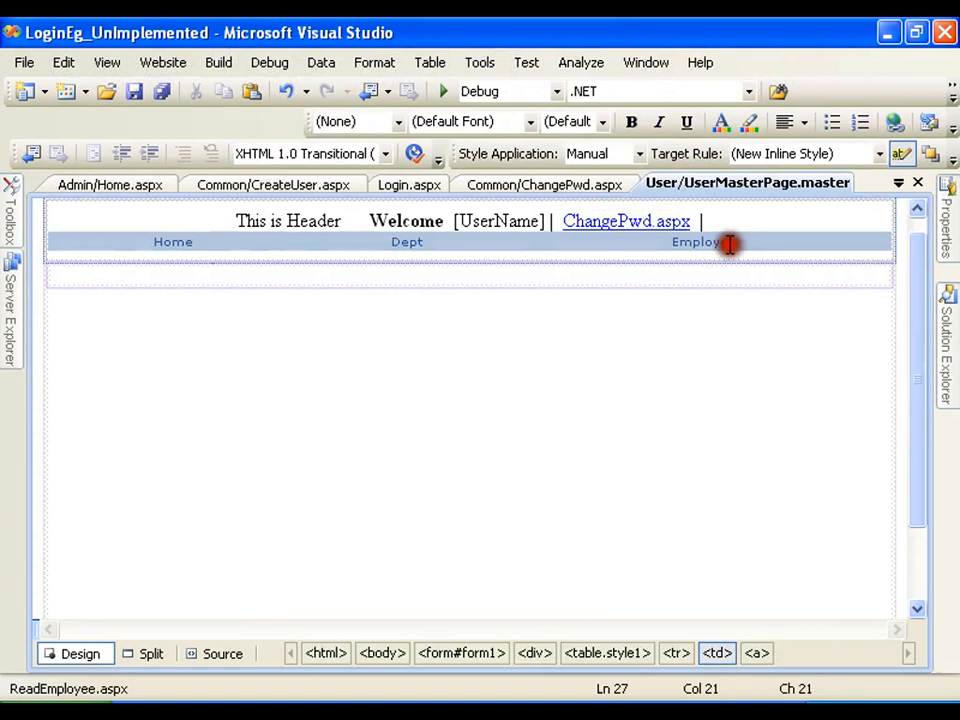
pyautogui.click(12, 210)
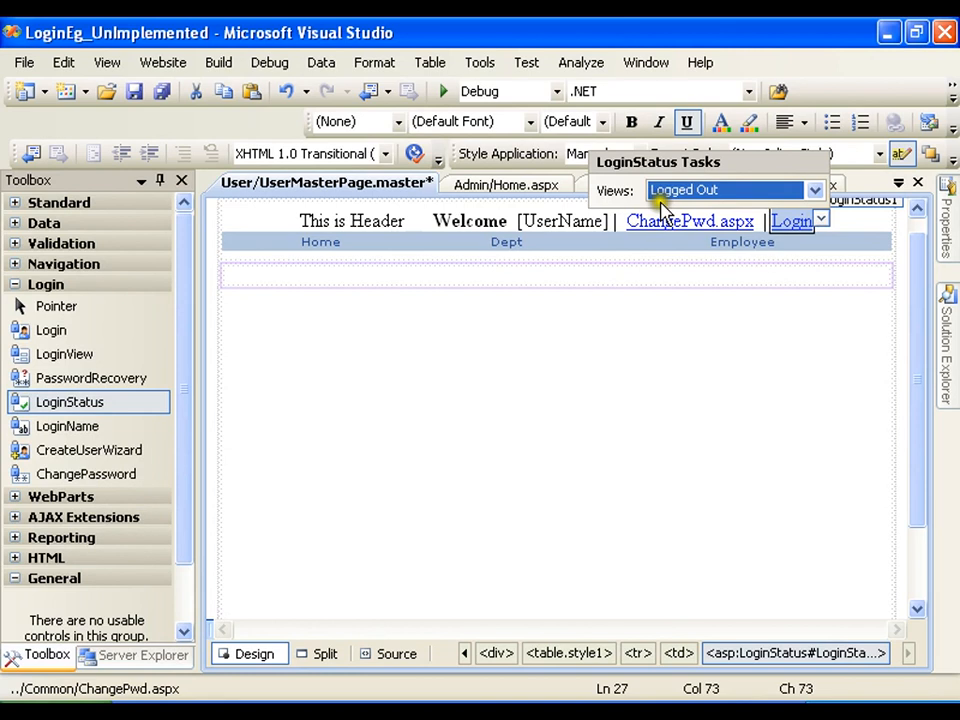
pyautogui.click(812, 190)
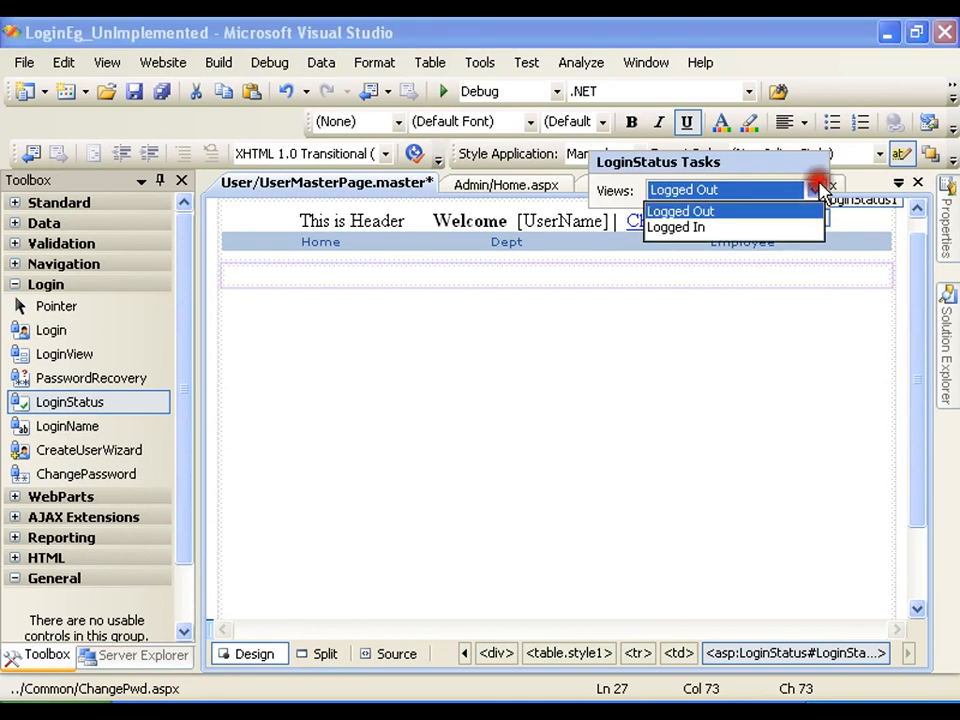
pyautogui.click(676, 228)
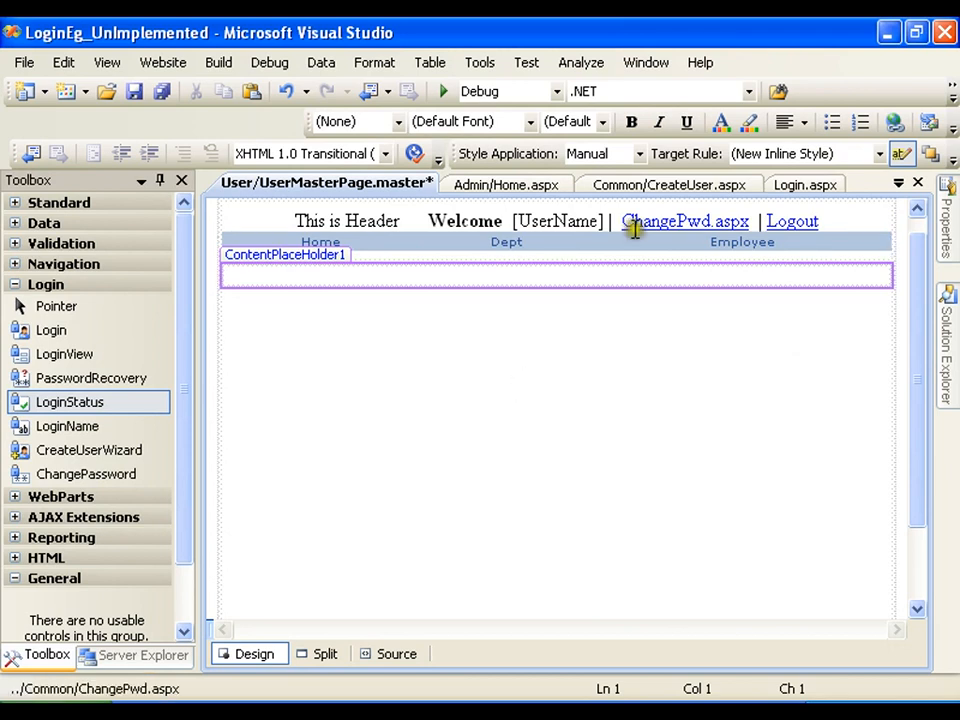
pyautogui.moveTo(620, 398)
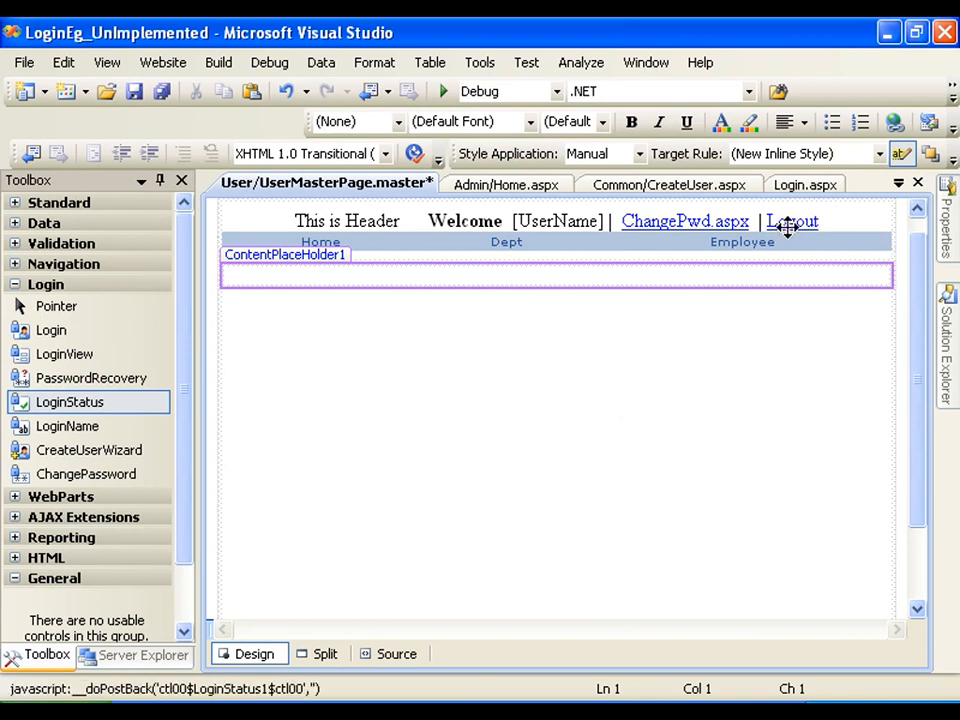
pyautogui.moveTo(660, 388)
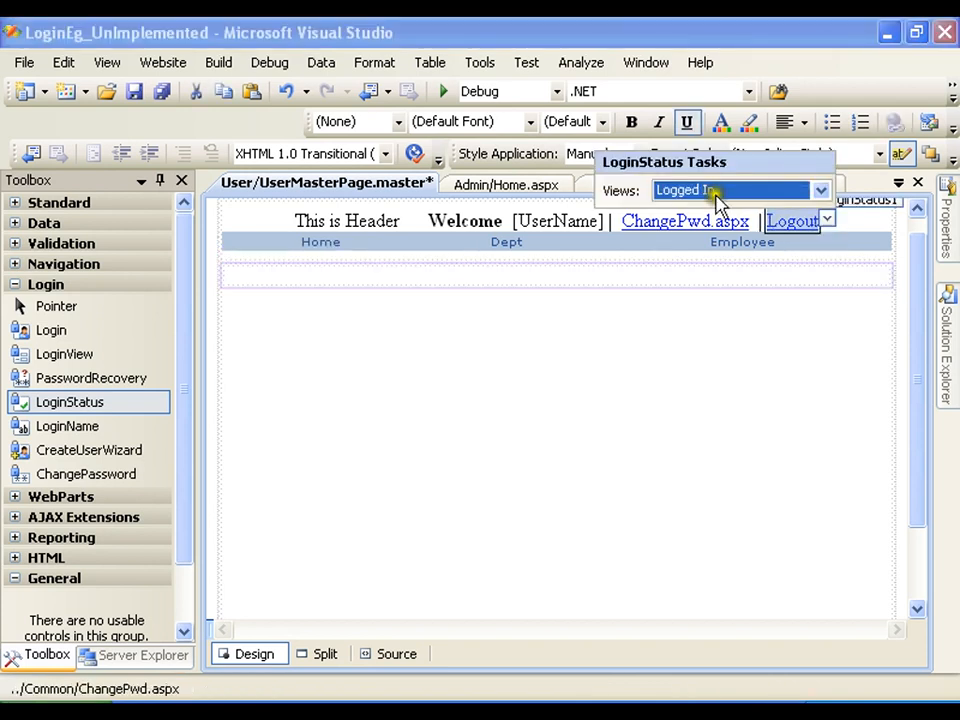
# Set the Logout control's LogoutAction property to Redirect.
pyautogui.rightClick(792, 220)
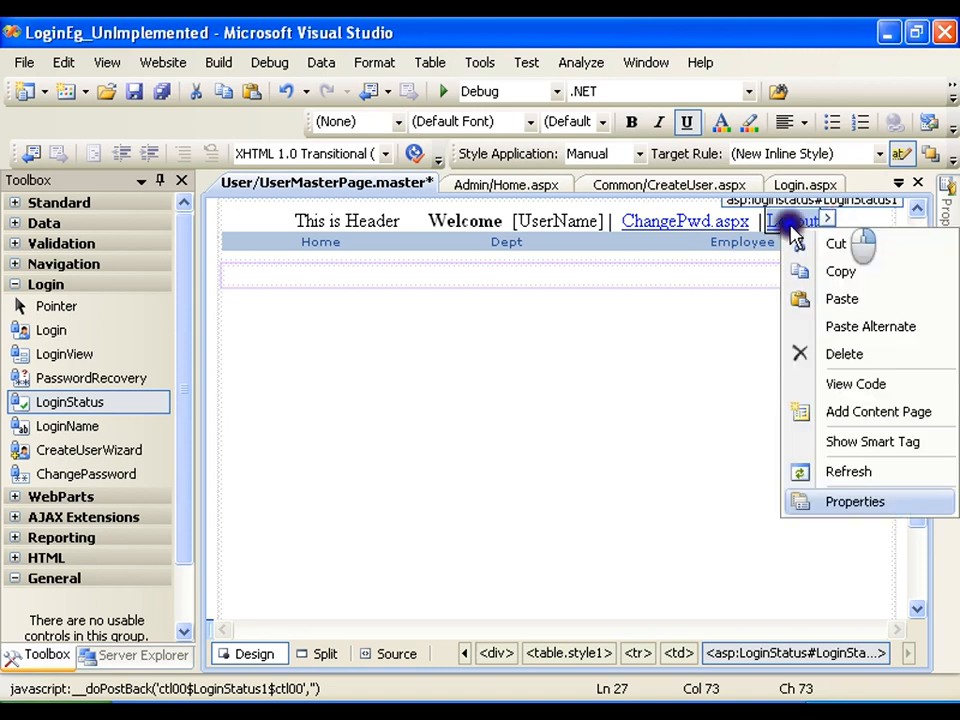
pyautogui.click(856, 500)
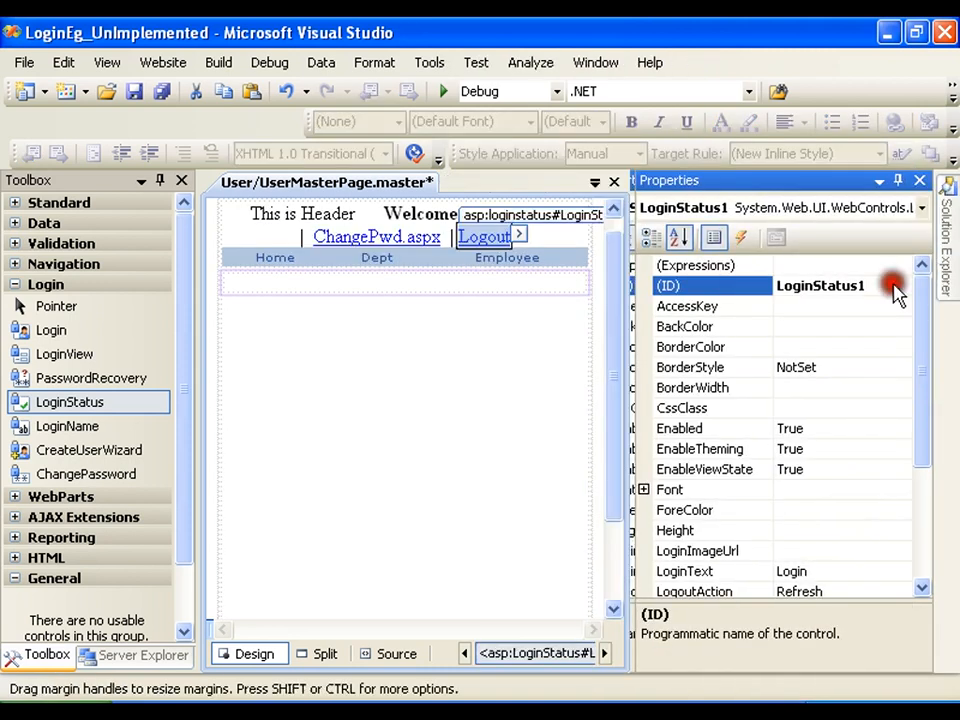
pyautogui.scroll(-3)
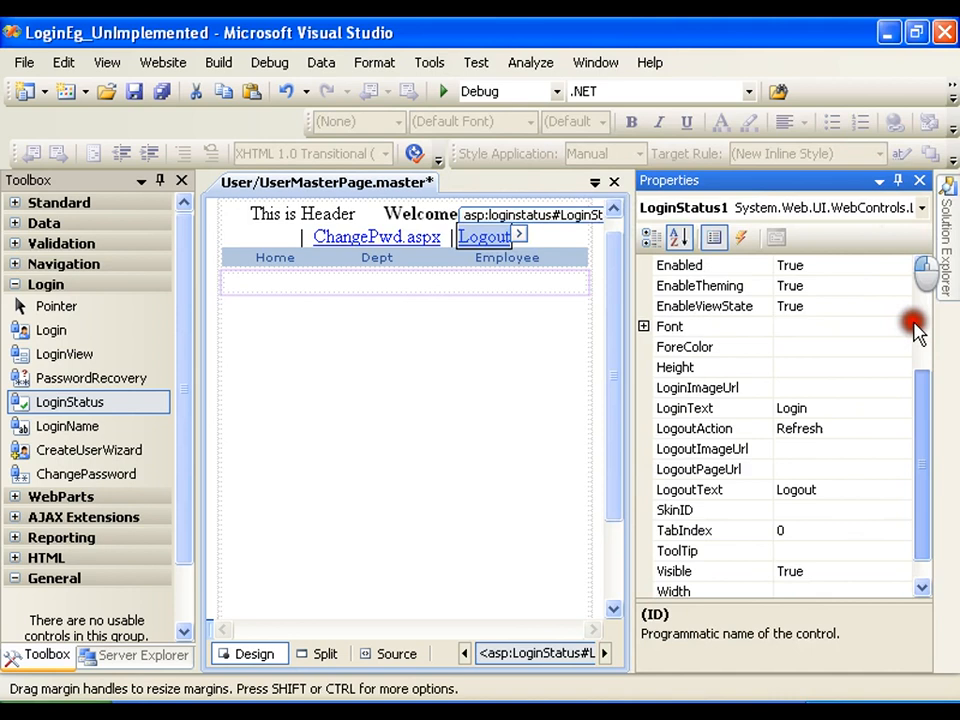
pyautogui.scroll(-3)
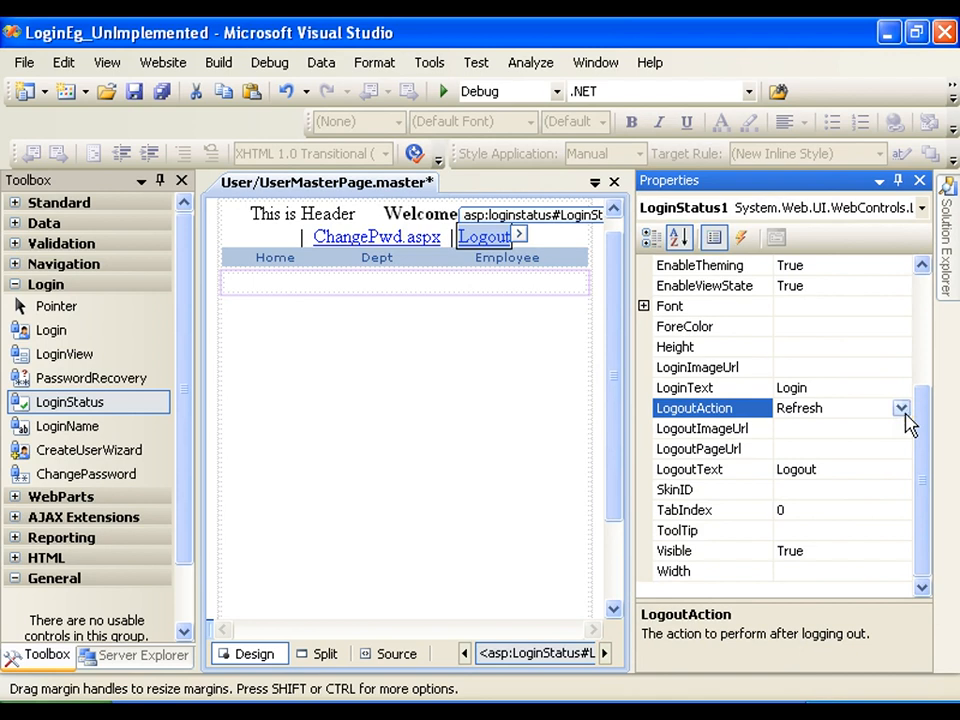
pyautogui.click(900, 408)
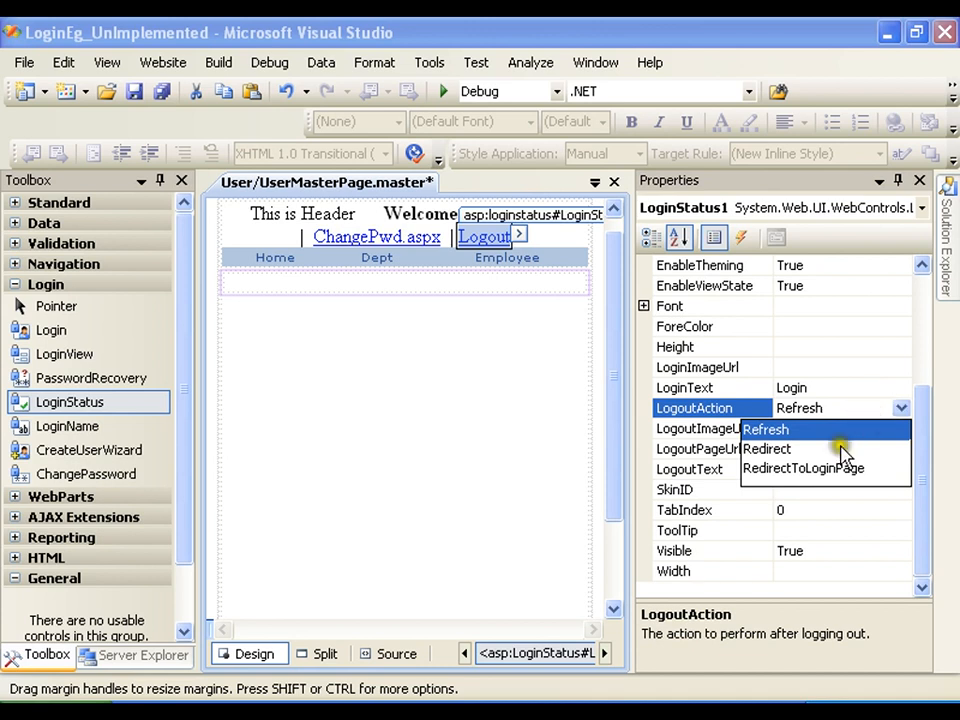
pyautogui.click(768, 448)
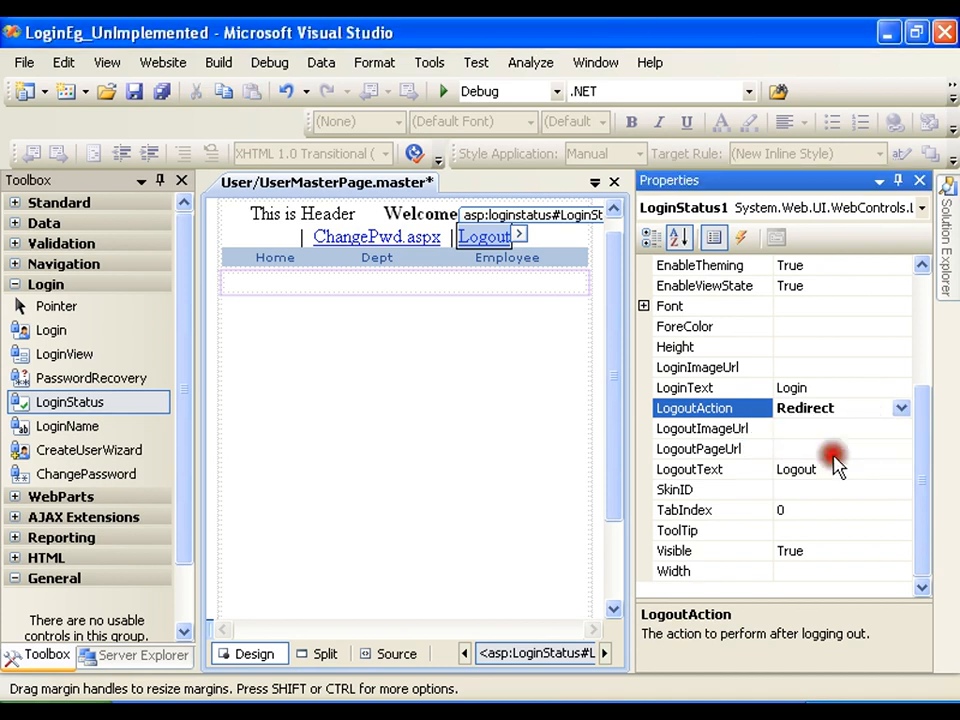
# Set LogoutPageUrl to ~/Login.aspx through the URL picker.
pyautogui.click(712, 448)
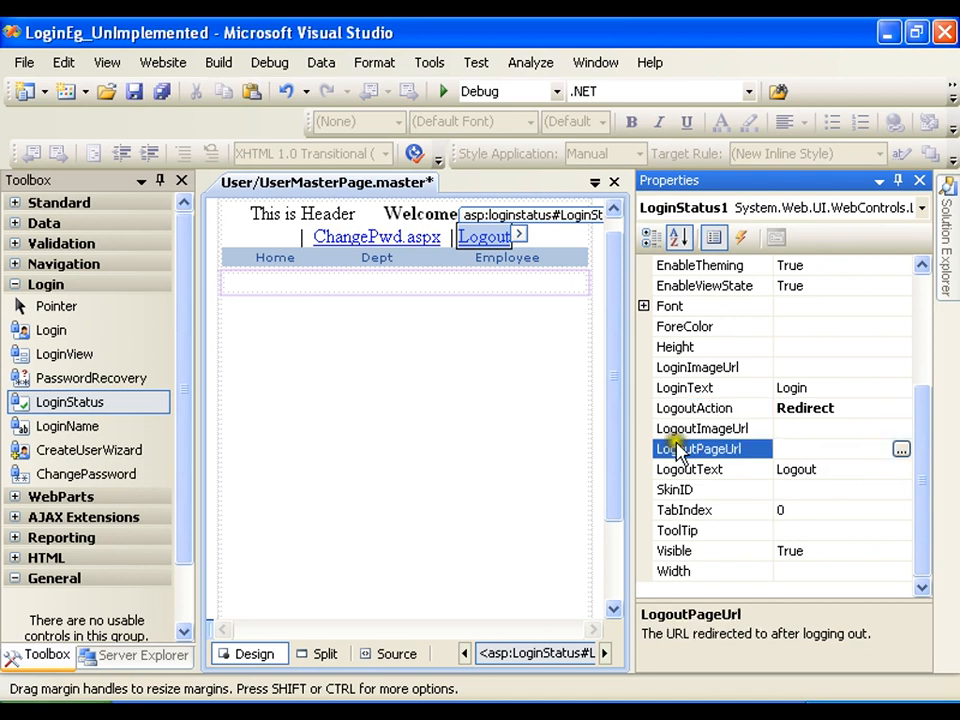
pyautogui.click(900, 448)
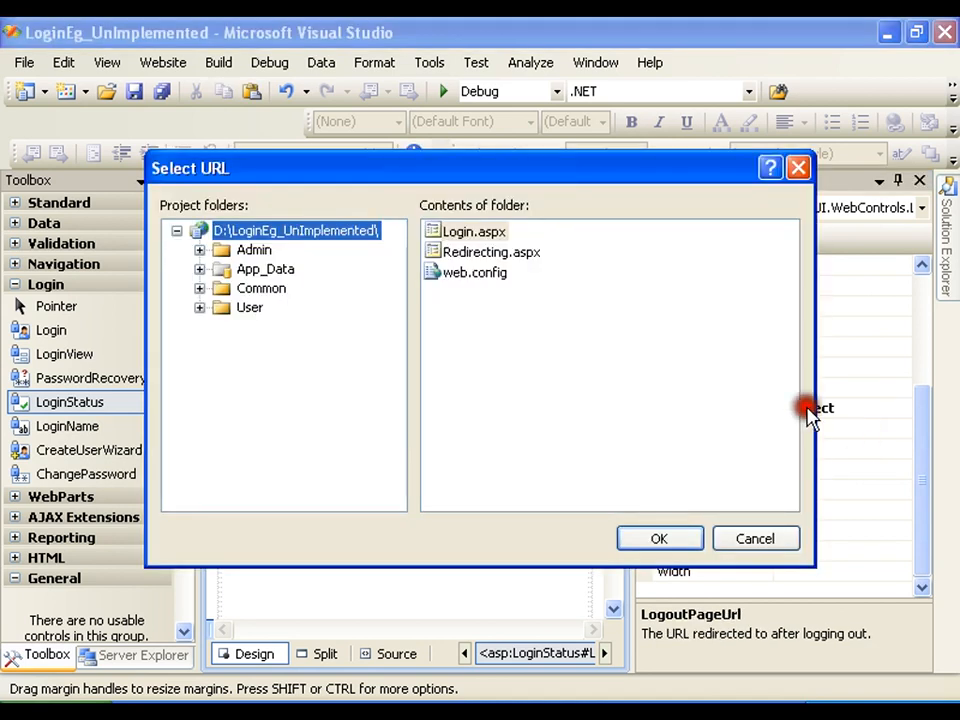
pyautogui.click(660, 538)
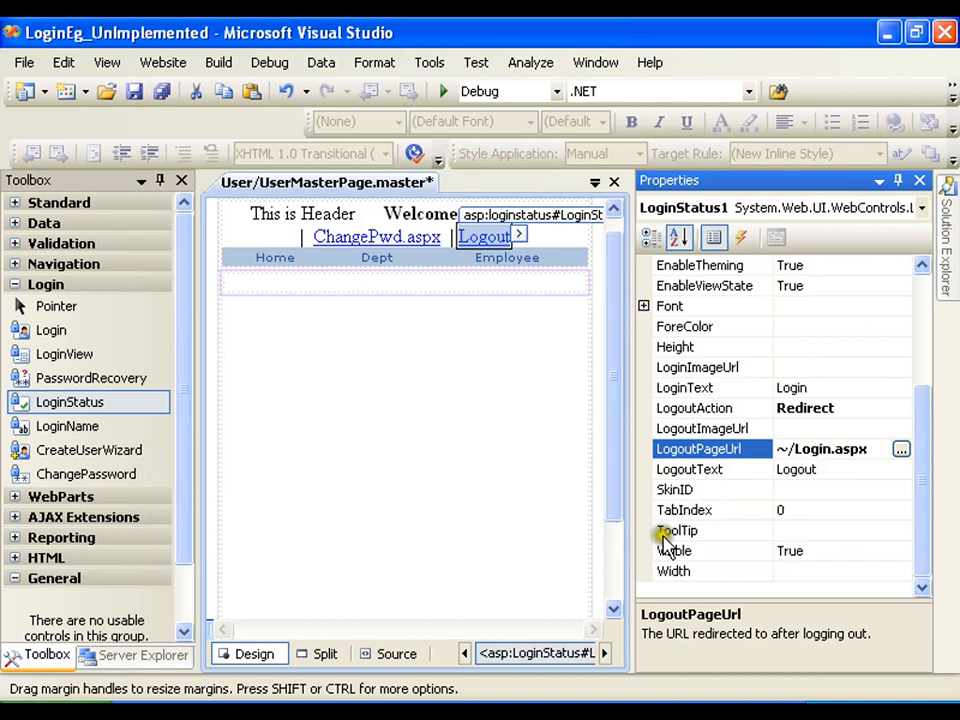
pyautogui.moveTo(664, 540)
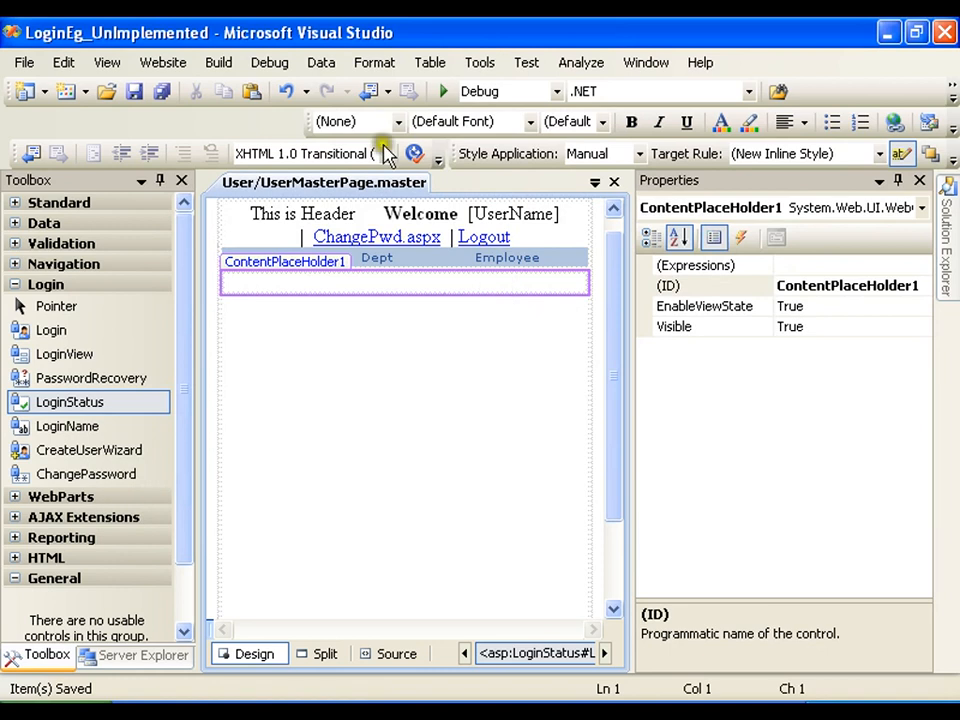
# Run the site, sign in as a user, and log out from the calendar home page.
pyautogui.click(440, 92)
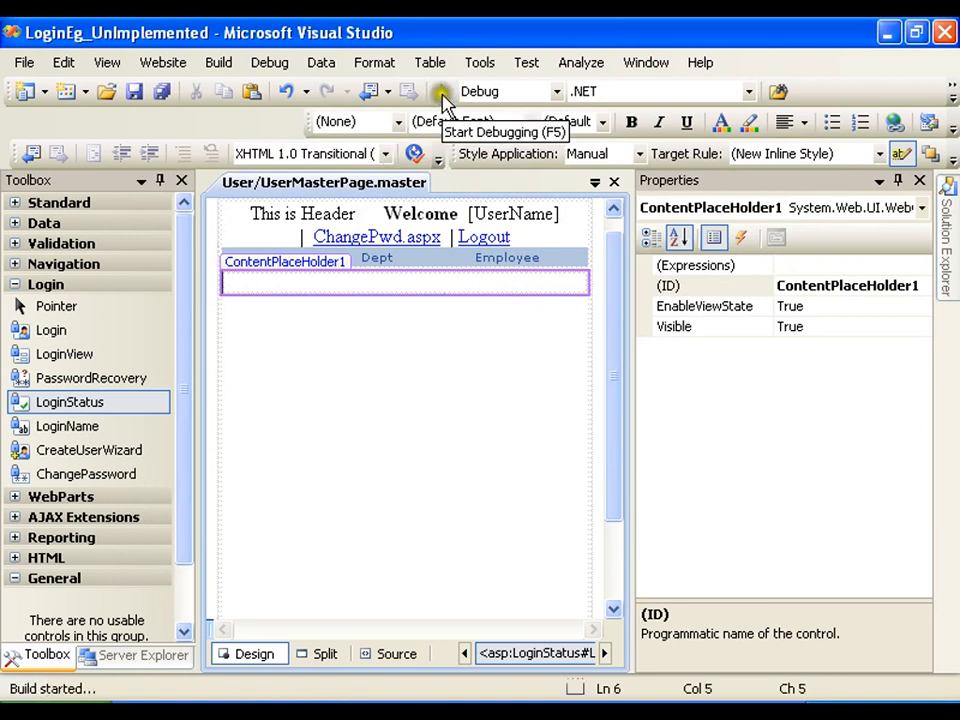
pyautogui.click(442, 92)
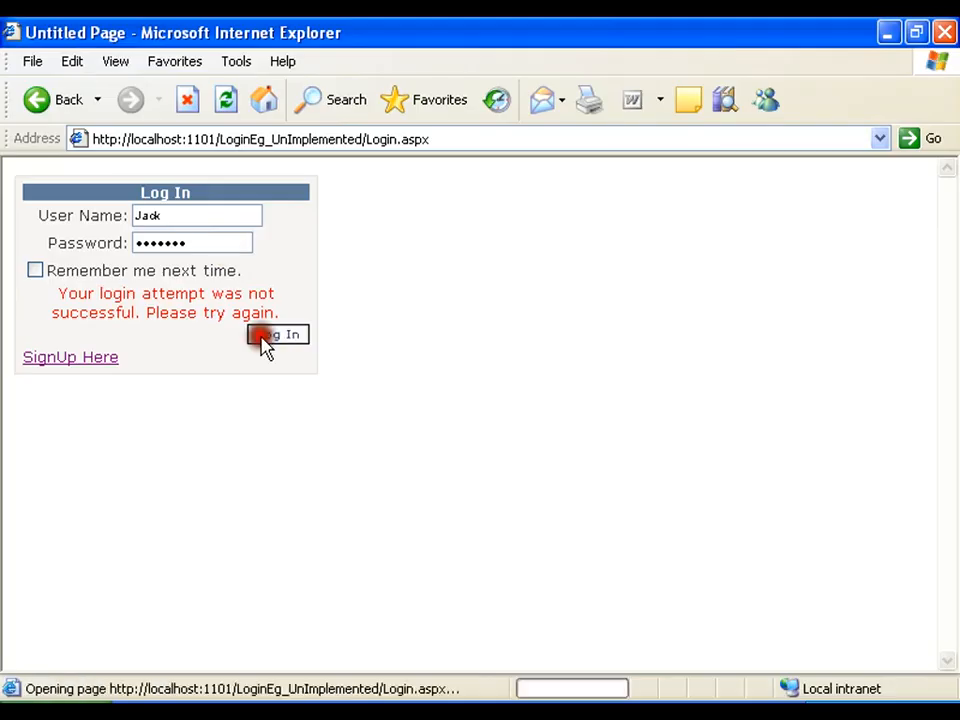
pyautogui.click(278, 334)
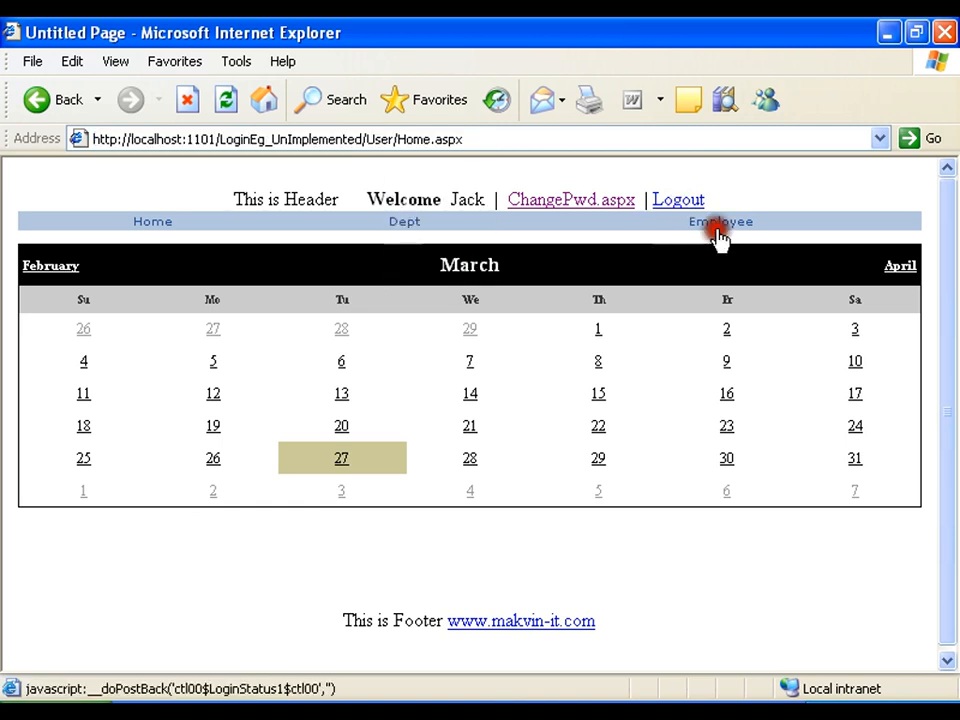
pyautogui.click(678, 200)
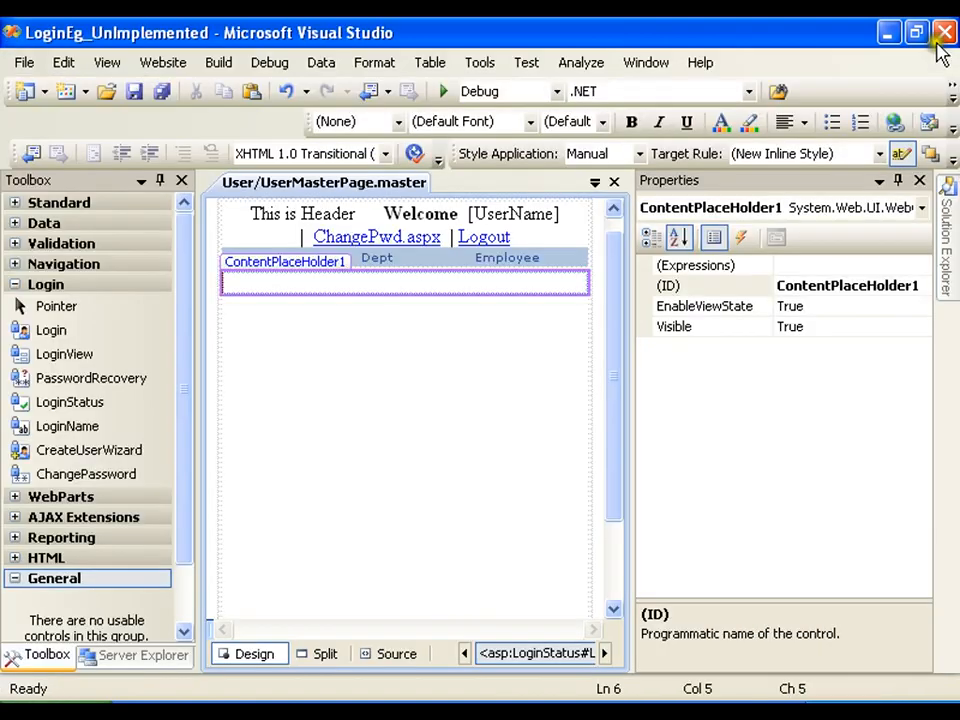
# Attempt login with empty then made-up credentials and reach the March calendar home page.
pyautogui.click(444, 92)
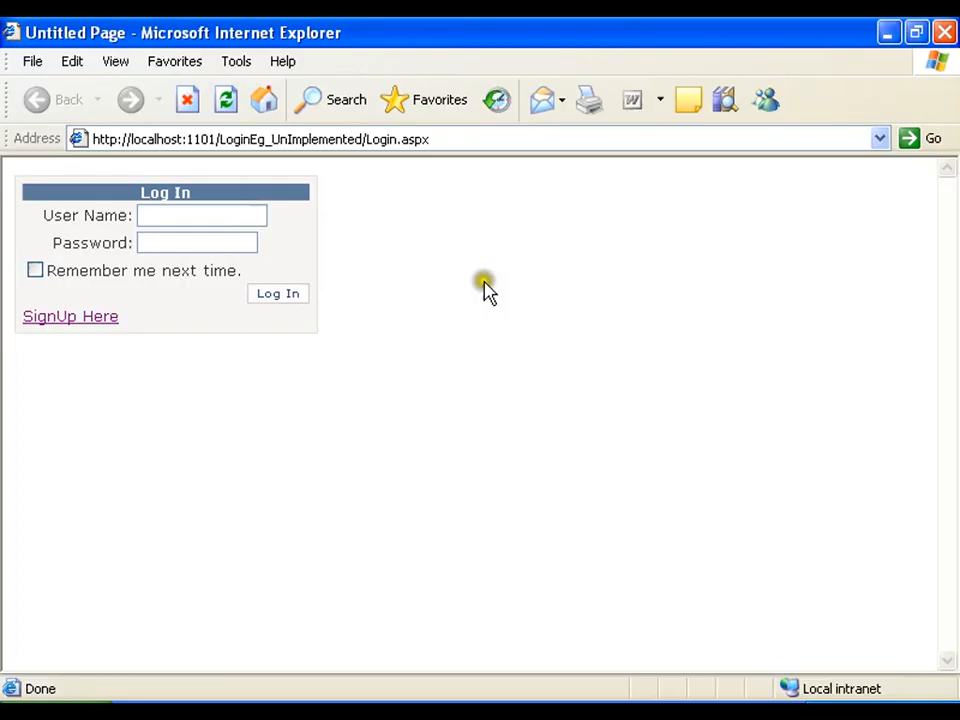
pyautogui.moveTo(416, 312)
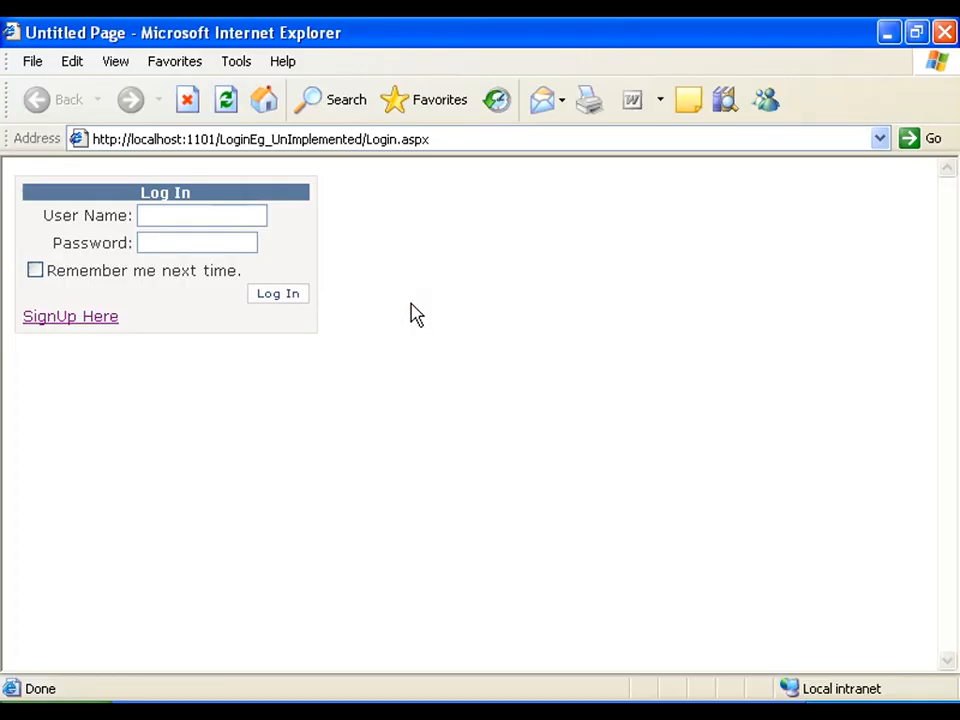
pyautogui.click(278, 292)
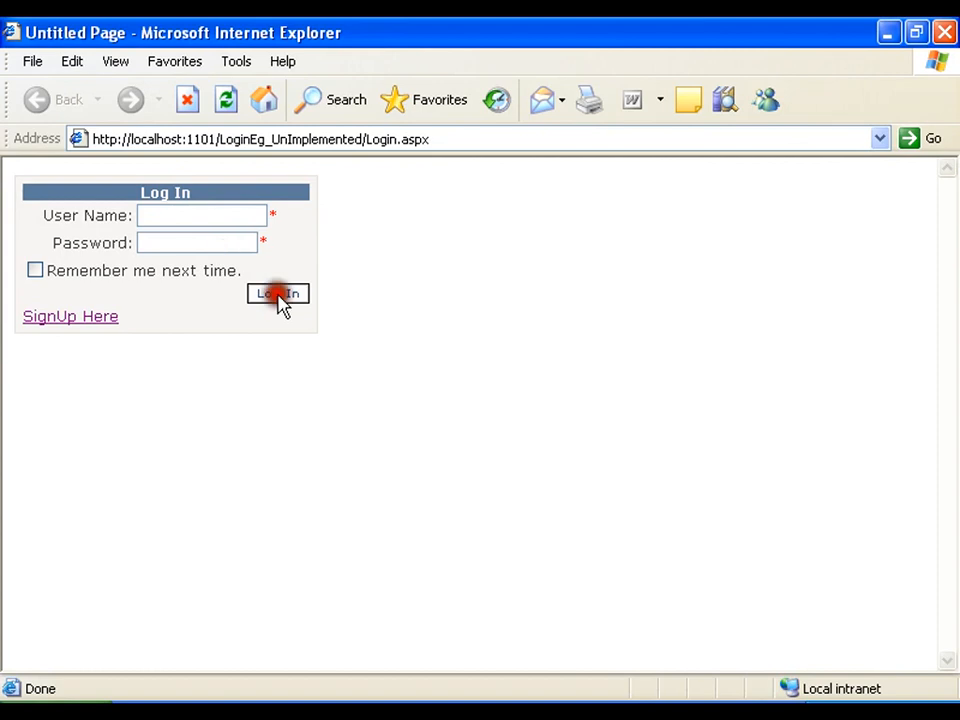
pyautogui.write('gr')
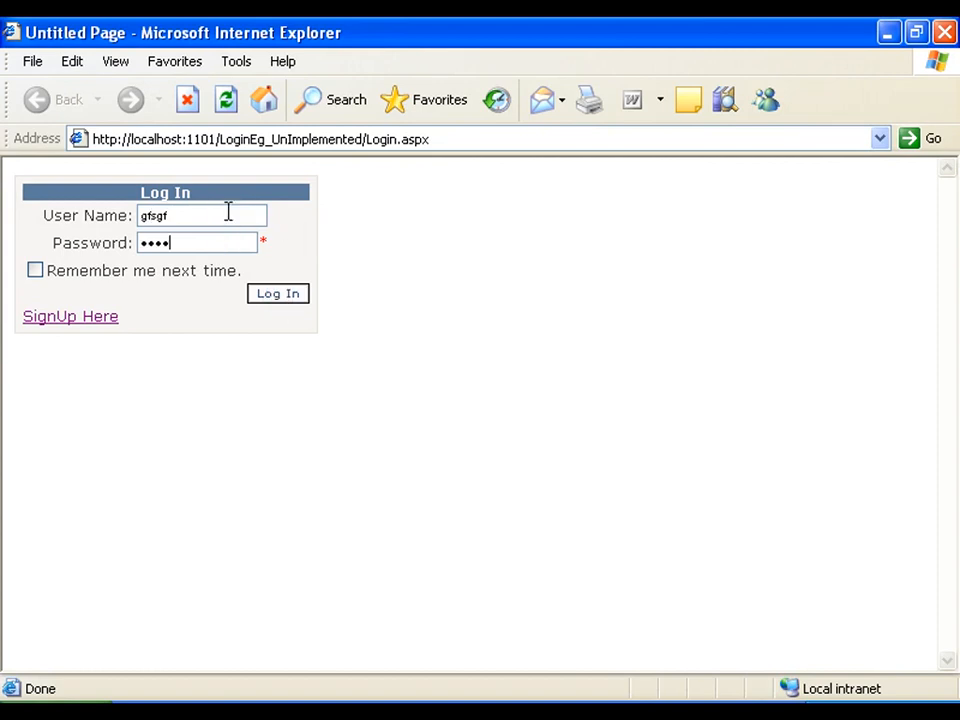
pyautogui.click(278, 292)
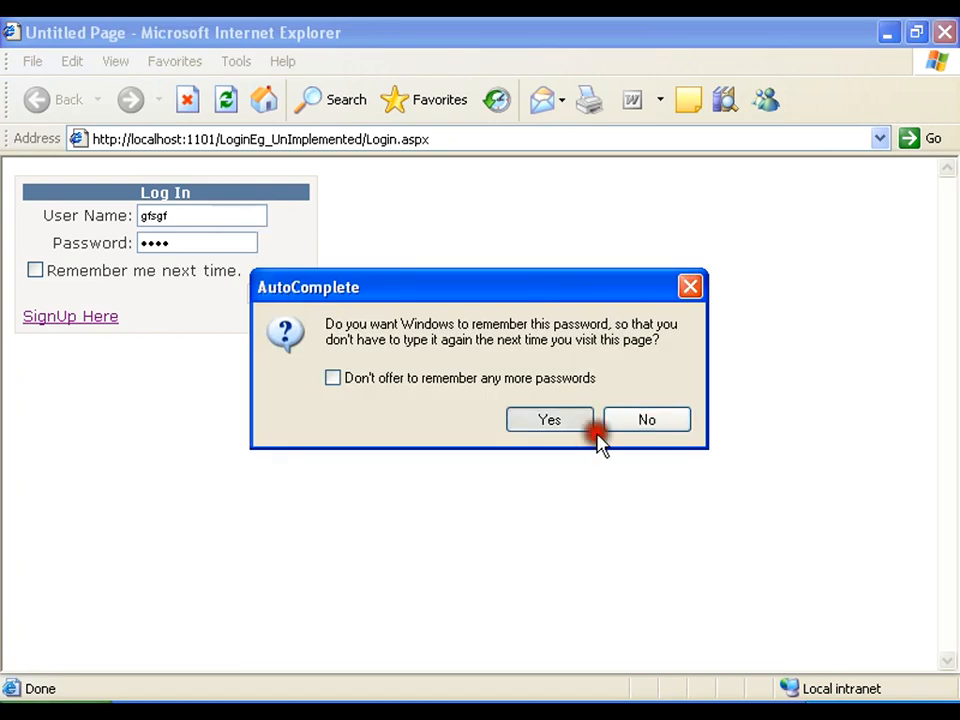
pyautogui.click(646, 420)
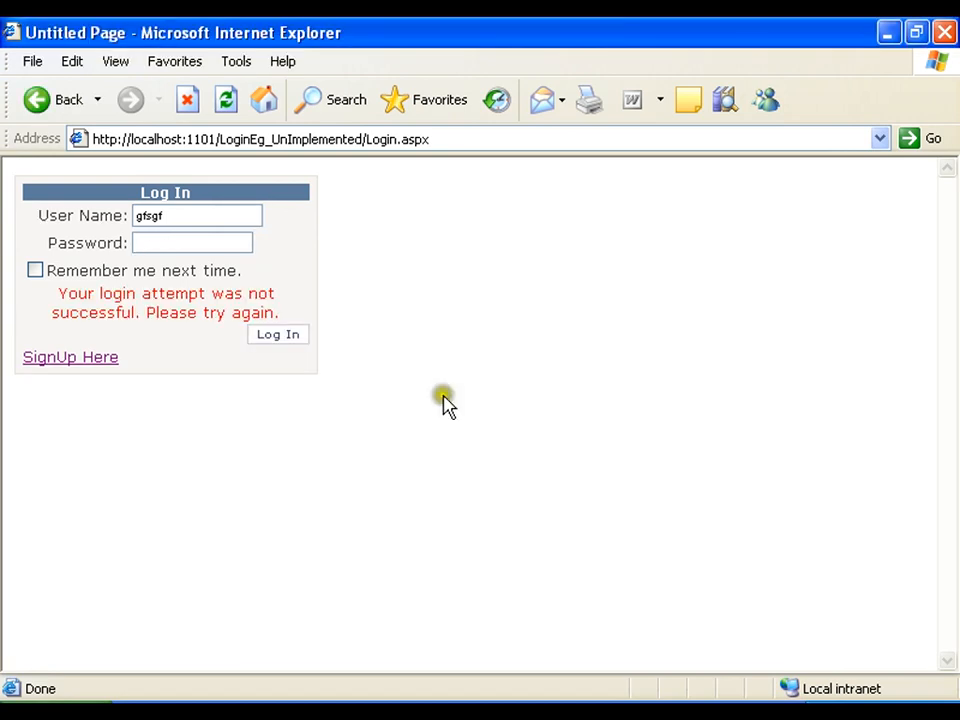
pyautogui.moveTo(448, 404)
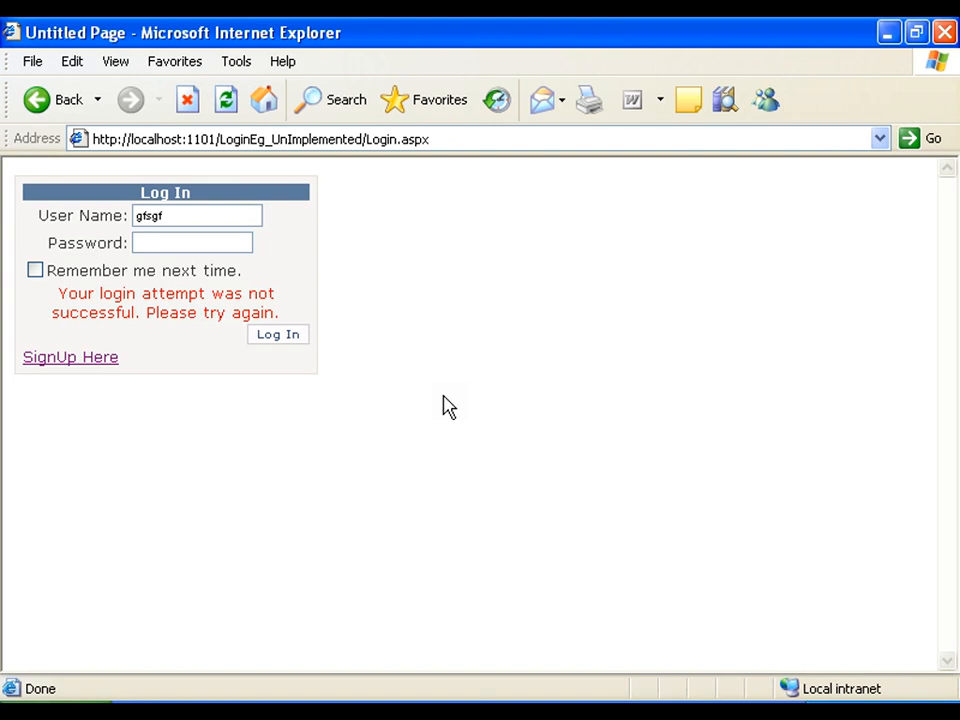
pyautogui.rightClick(456, 140)
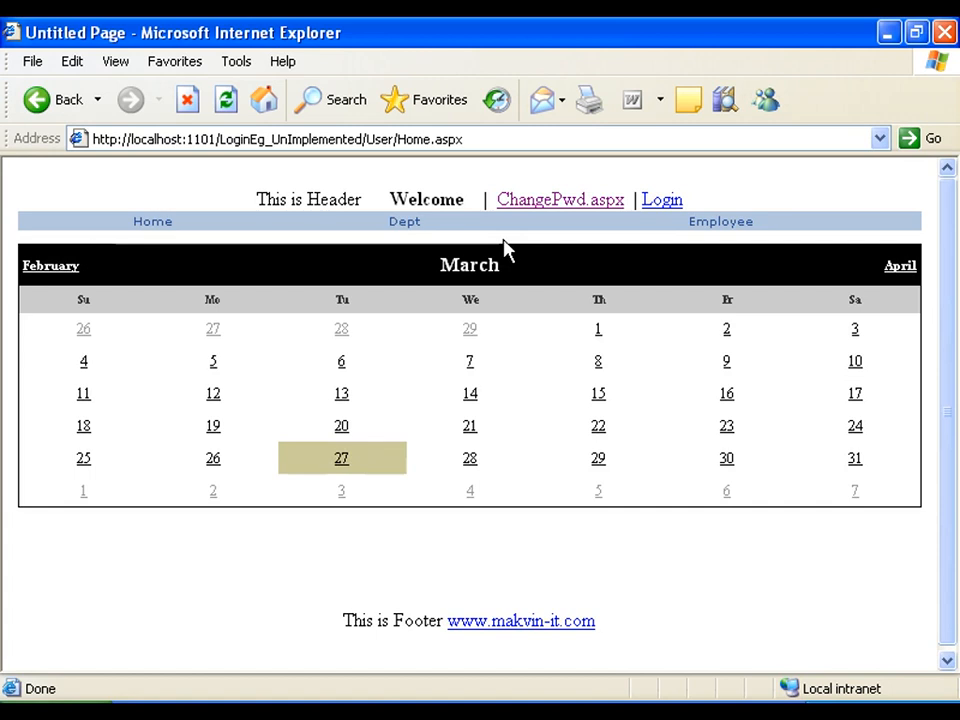
# View the department listing and then the employee listing pages.
pyautogui.click(404, 220)
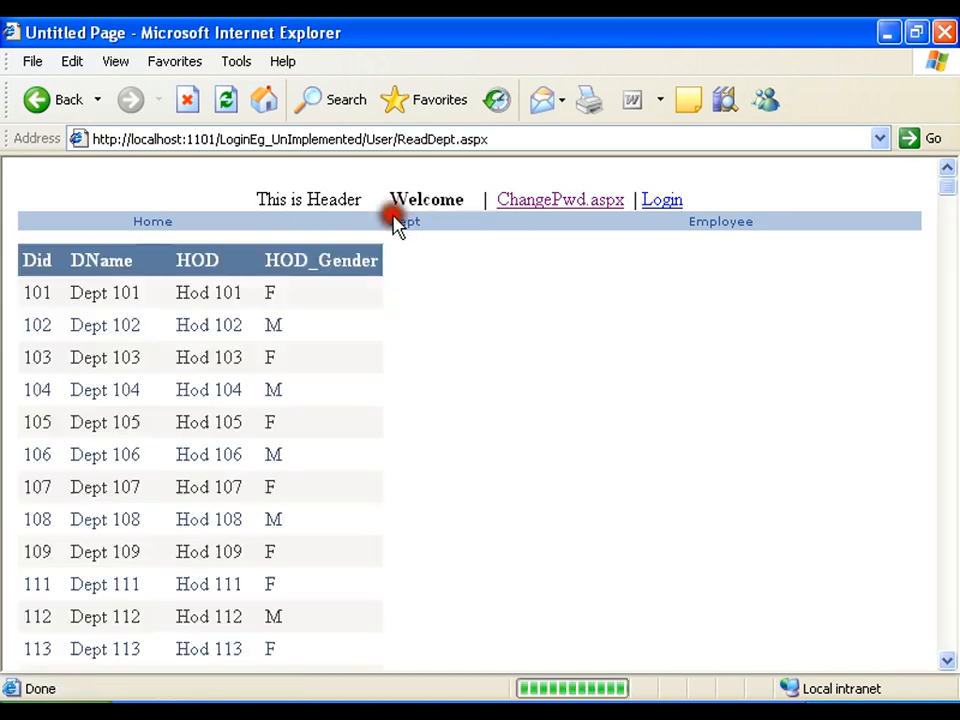
pyautogui.click(720, 220)
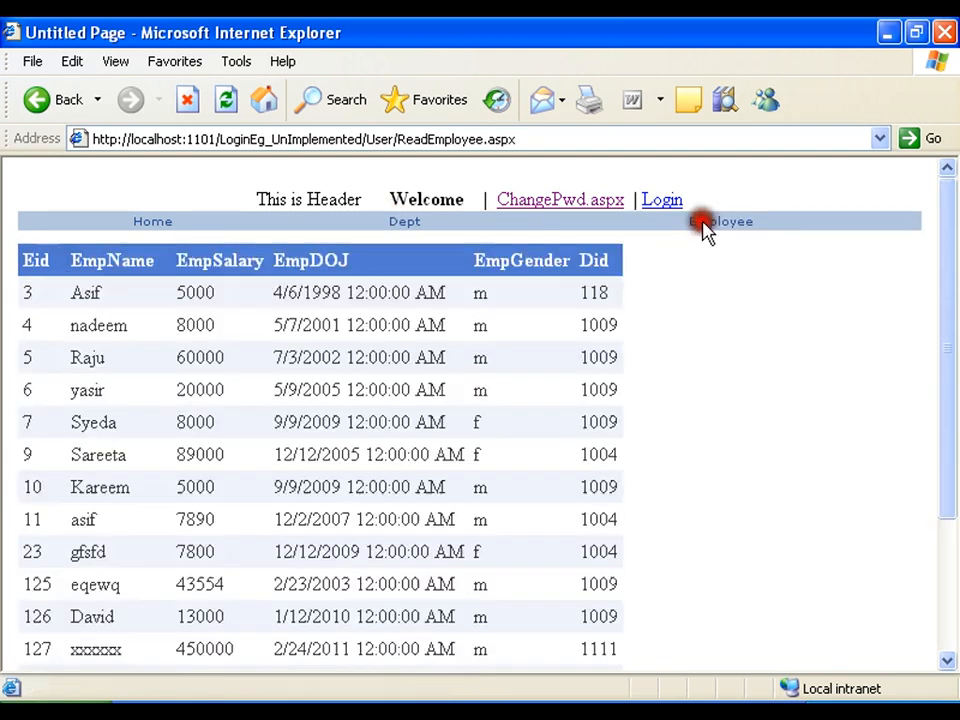
pyautogui.moveTo(668, 280)
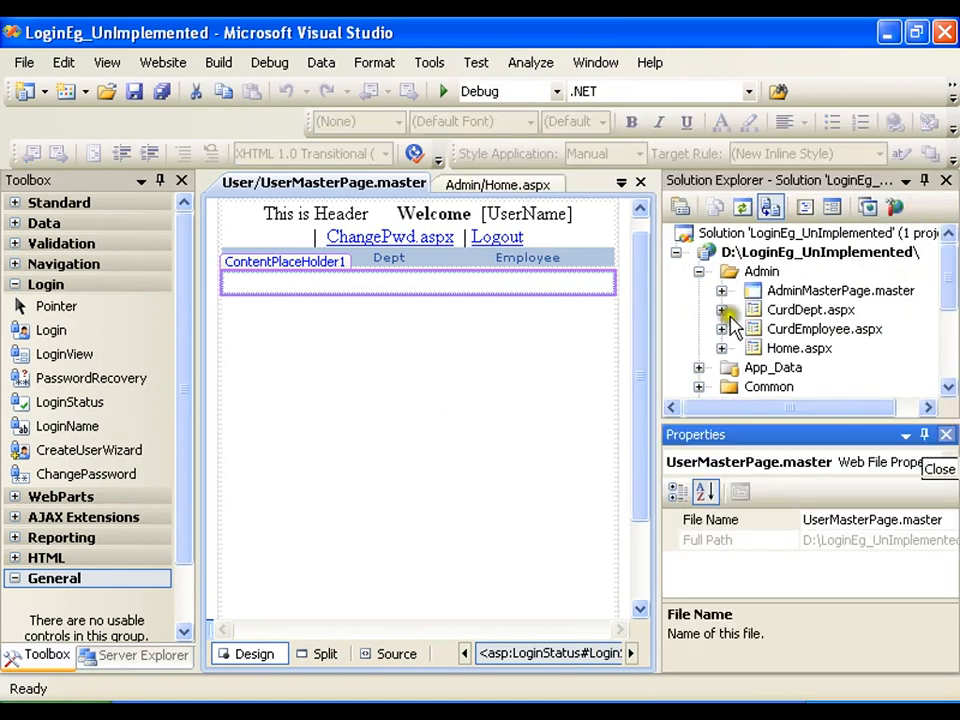
# Collapse the Admin and User folders and launch Website > ASP.NET Configuration.
pyautogui.click(700, 272)
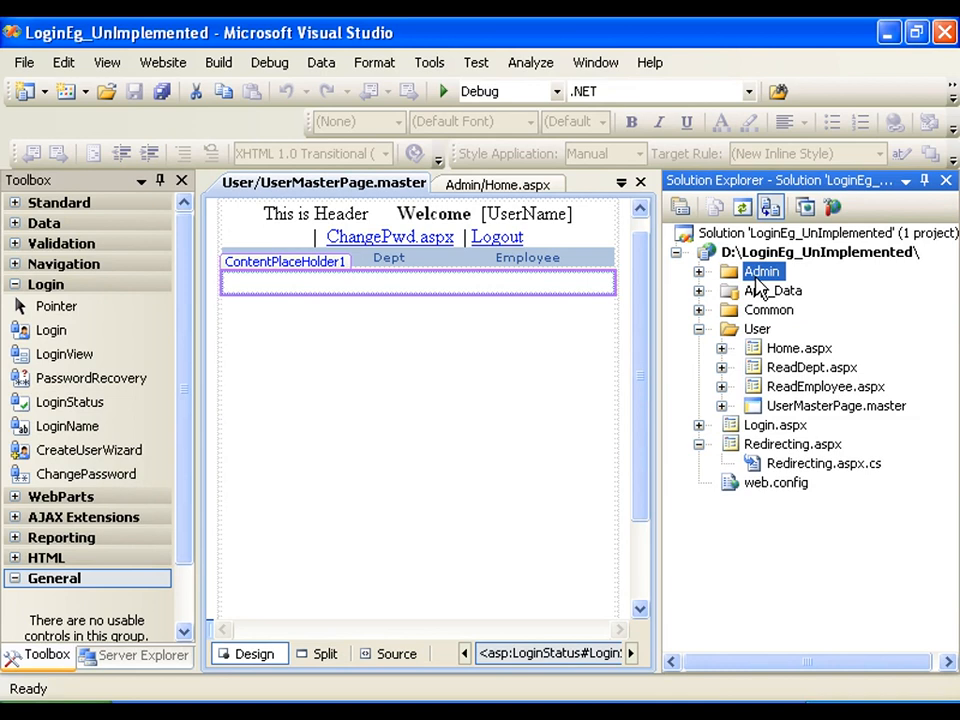
pyautogui.click(698, 328)
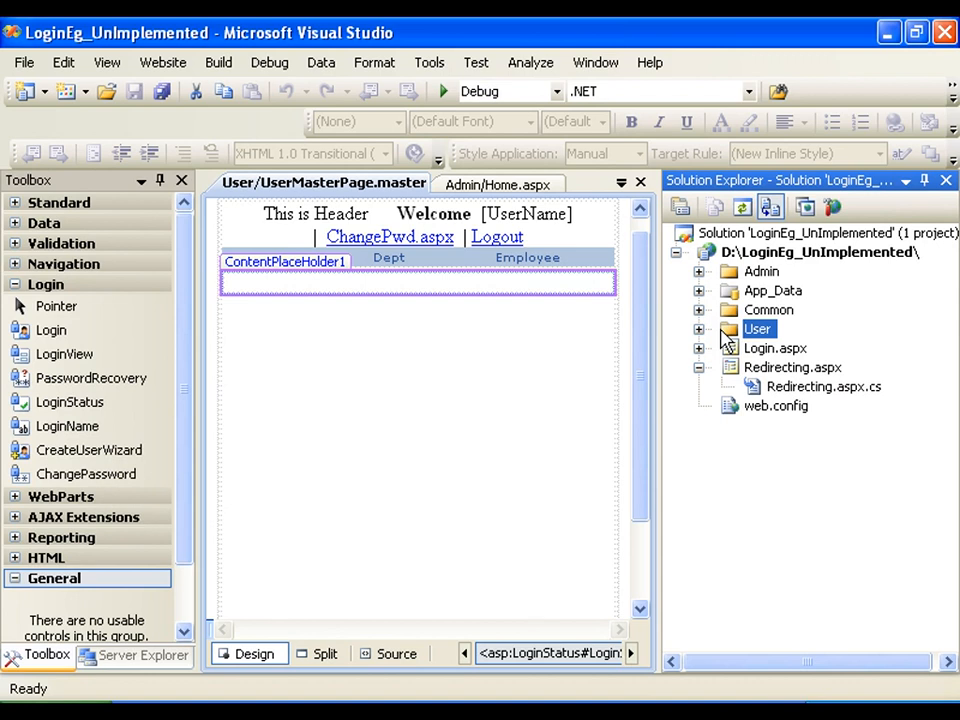
pyautogui.click(820, 252)
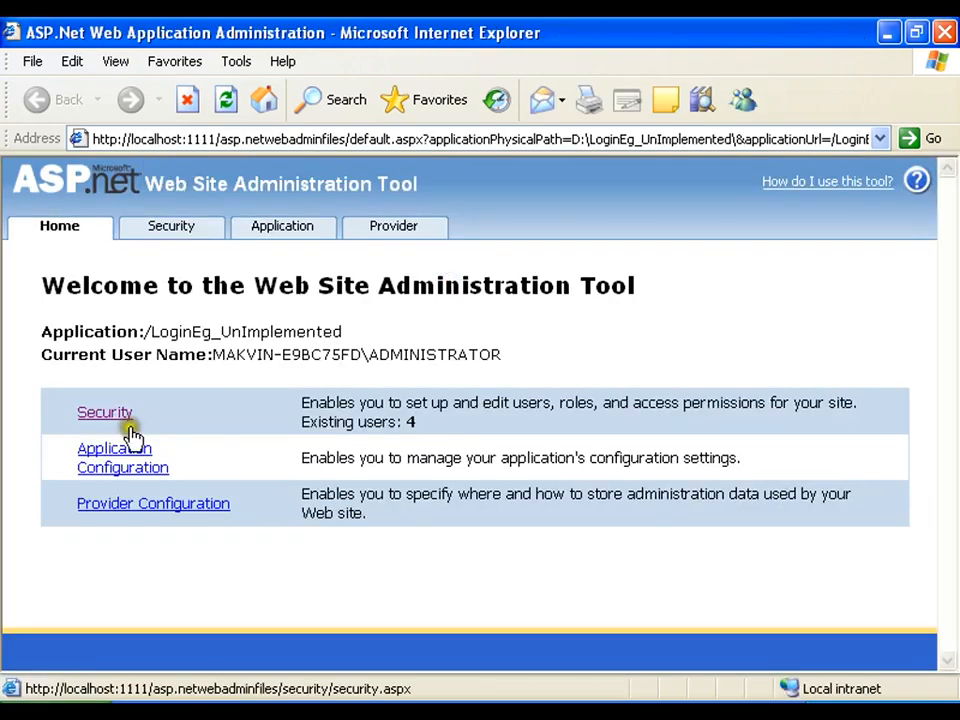
# Go to Security and start Create access rules for the site's folders.
pyautogui.click(104, 412)
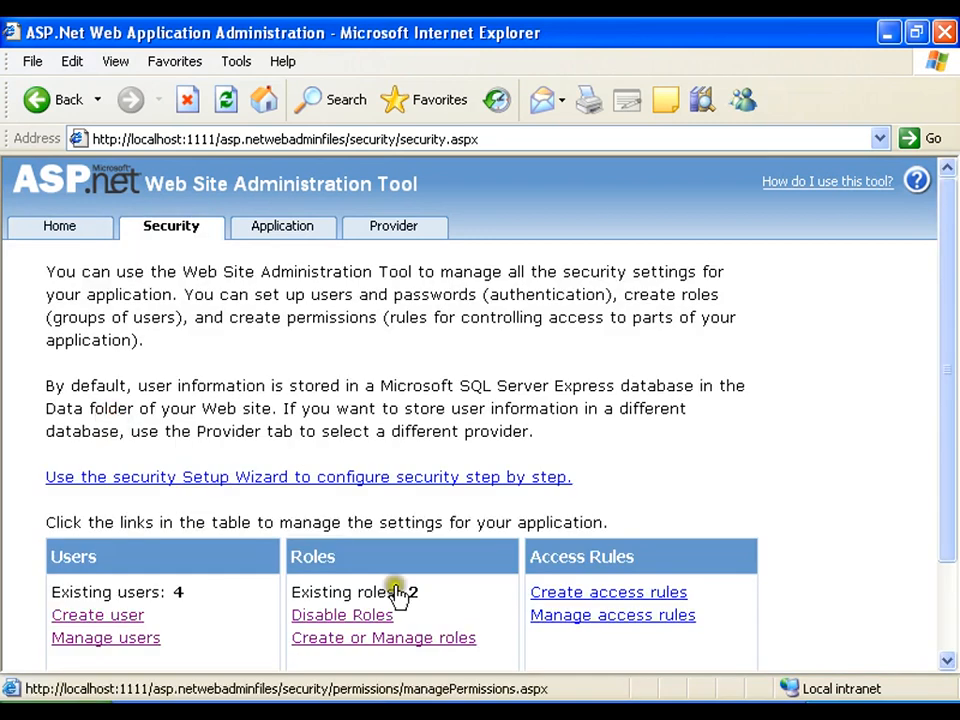
pyautogui.moveTo(564, 624)
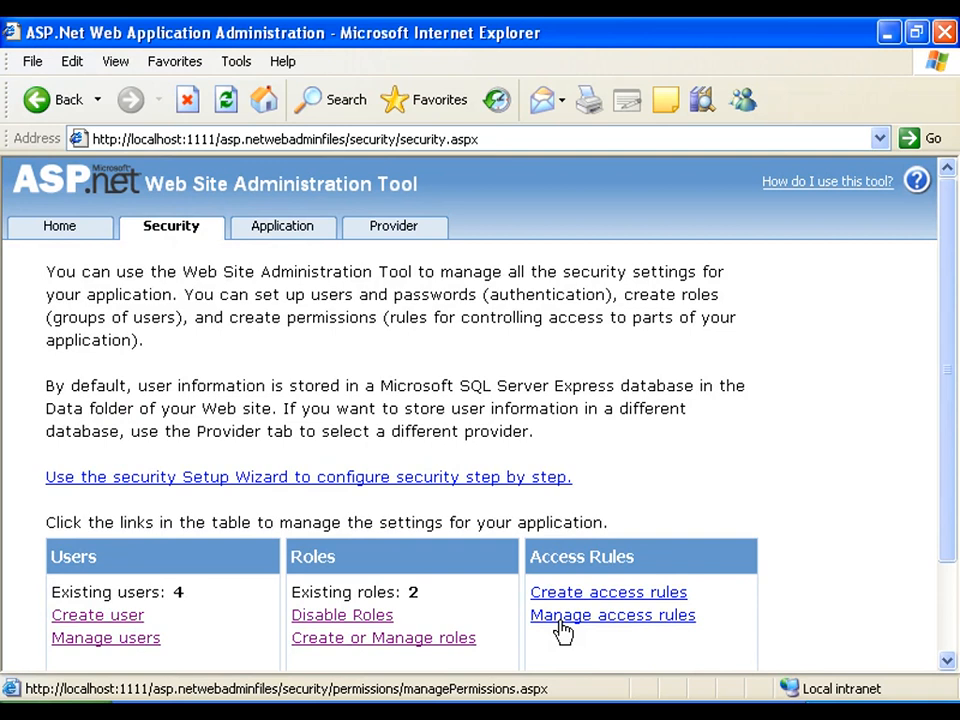
pyautogui.click(612, 616)
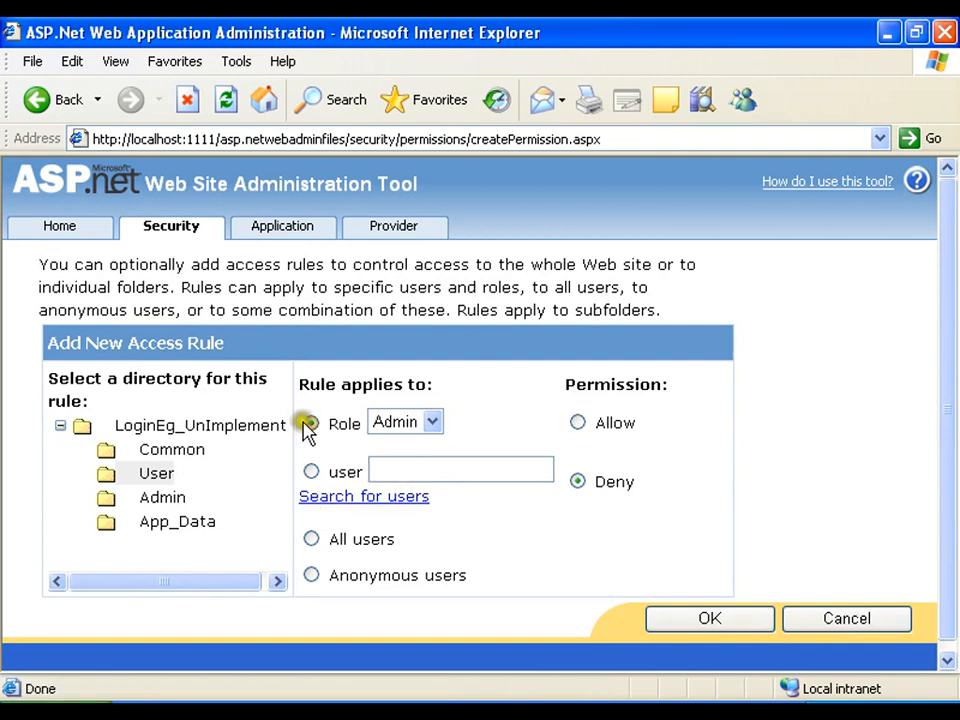
# Add an Allow rule for the User role on the User folder.
pyautogui.click(430, 420)
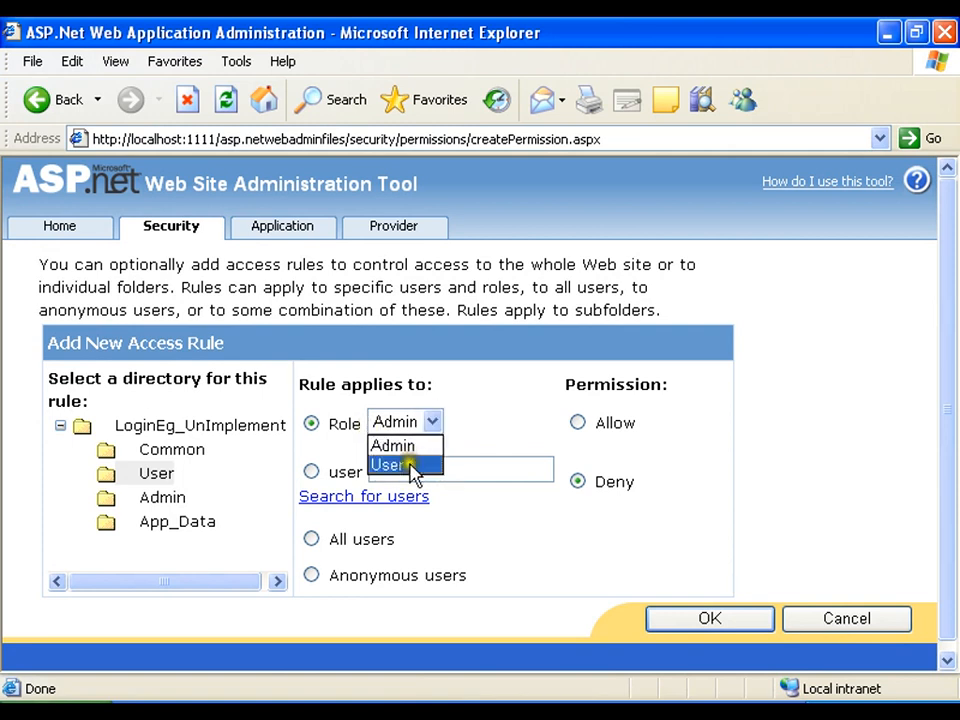
pyautogui.click(390, 464)
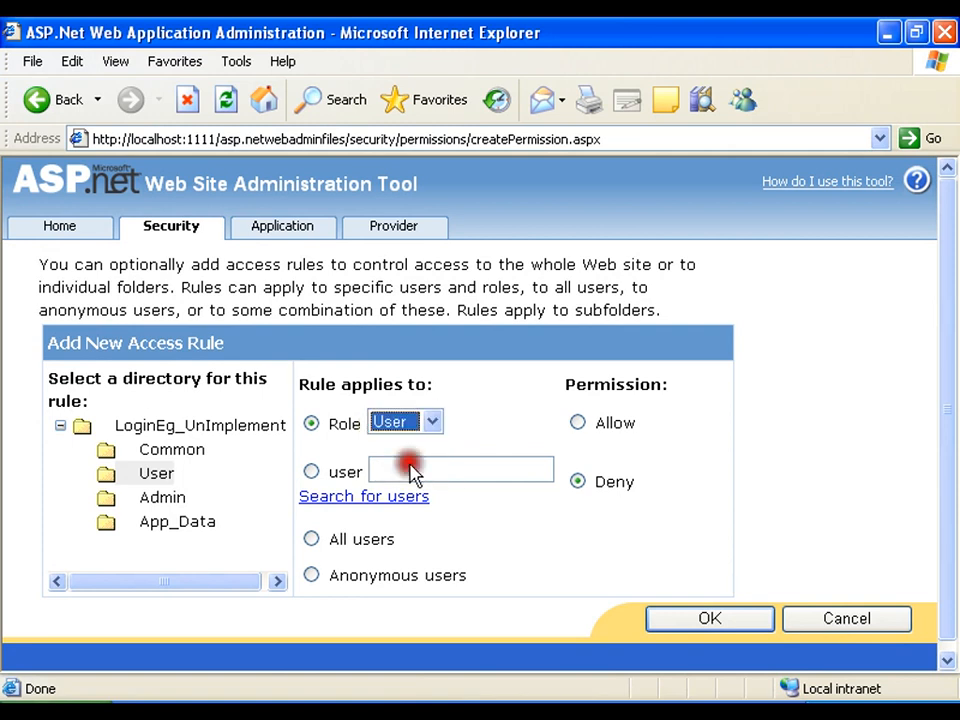
pyautogui.click(576, 422)
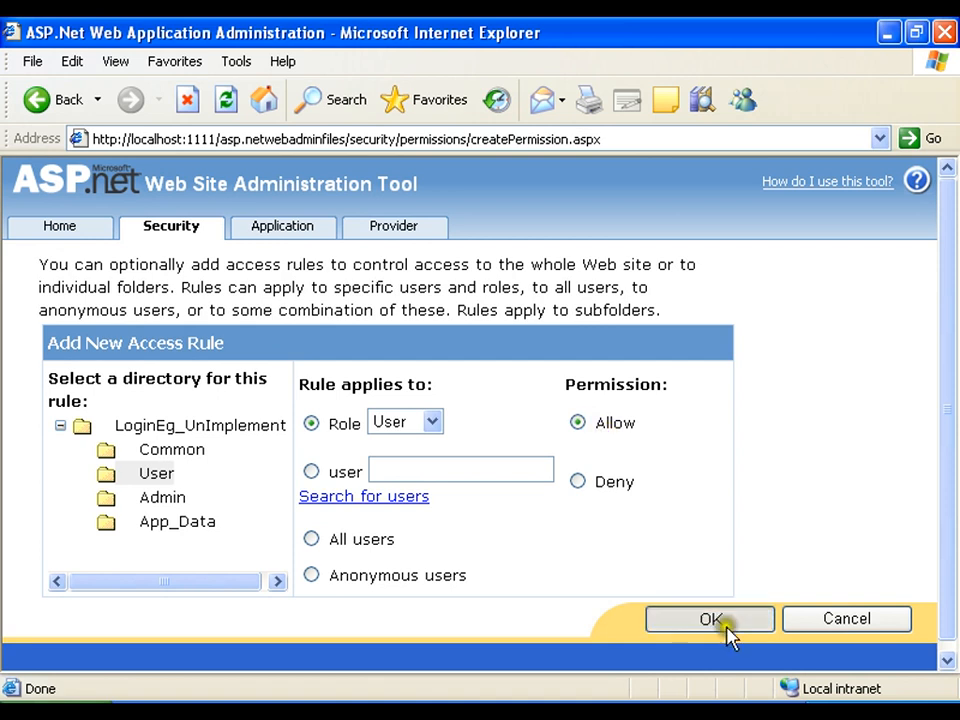
pyautogui.click(710, 618)
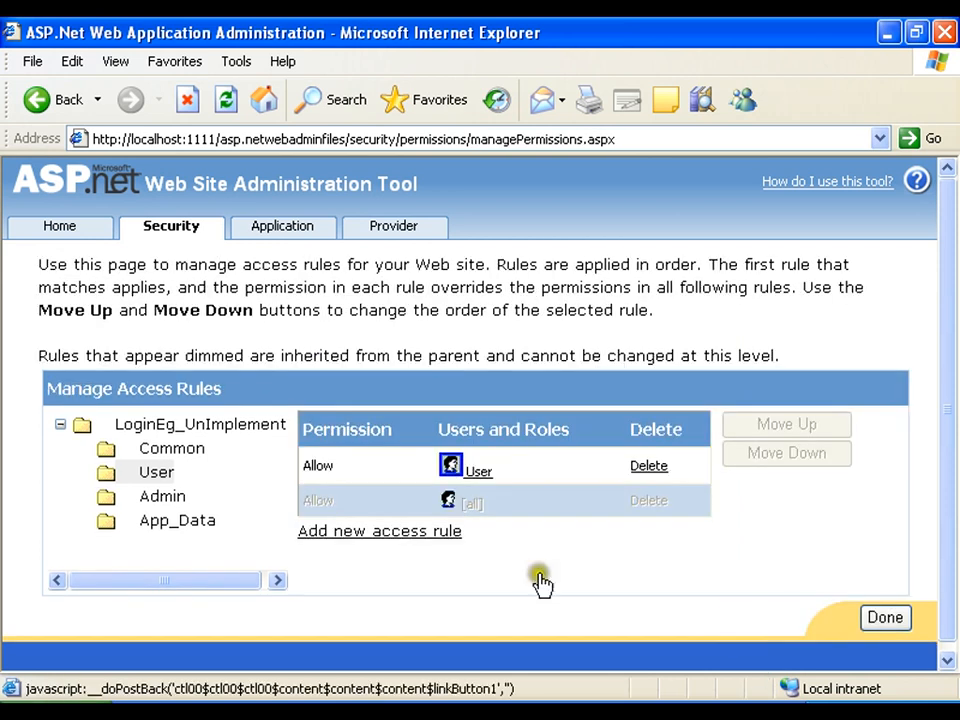
# Add a Deny rule for all users on the User folder.
pyautogui.click(380, 532)
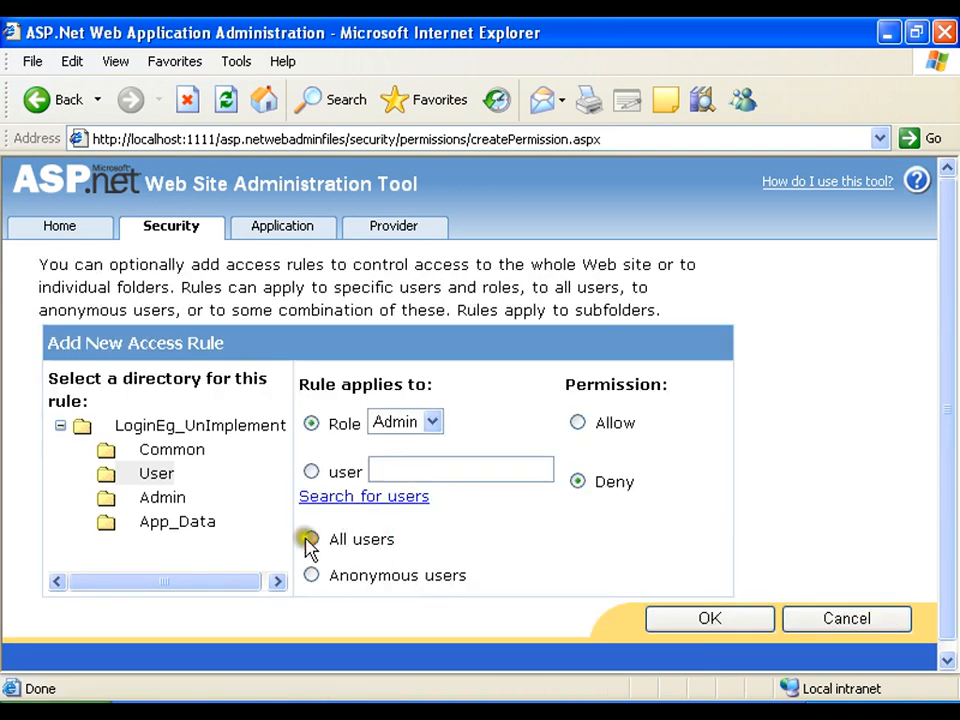
pyautogui.click(312, 540)
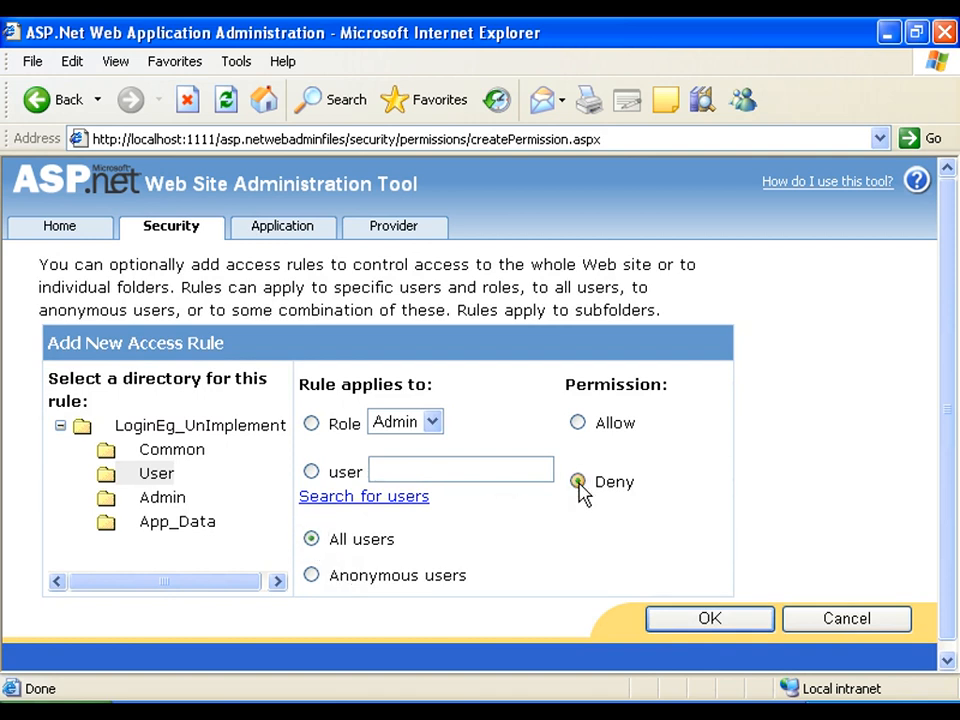
pyautogui.click(576, 480)
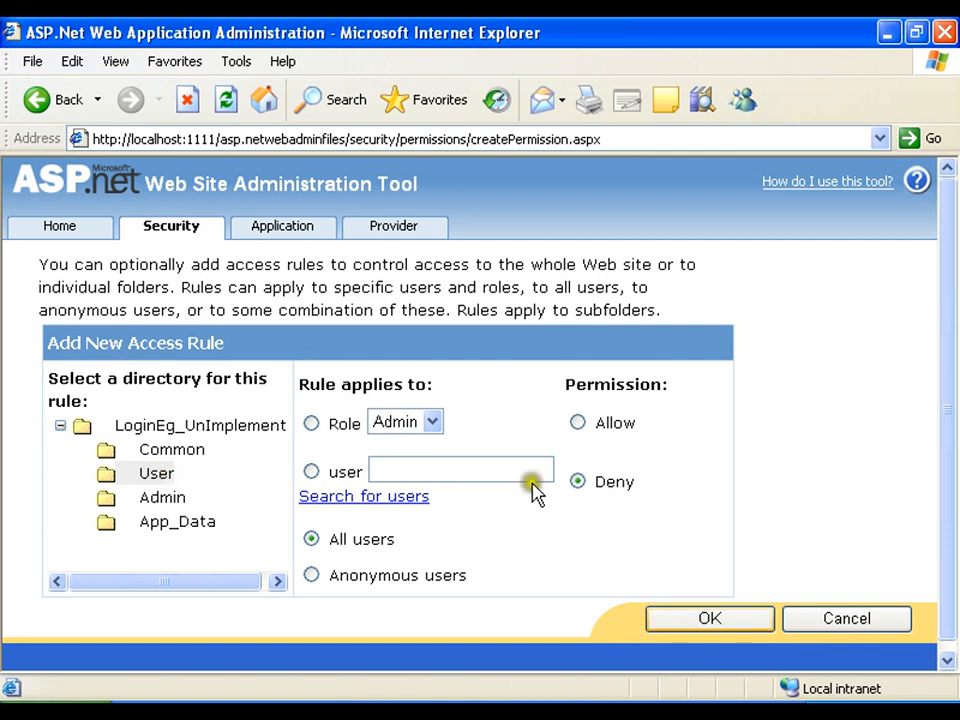
pyautogui.click(710, 618)
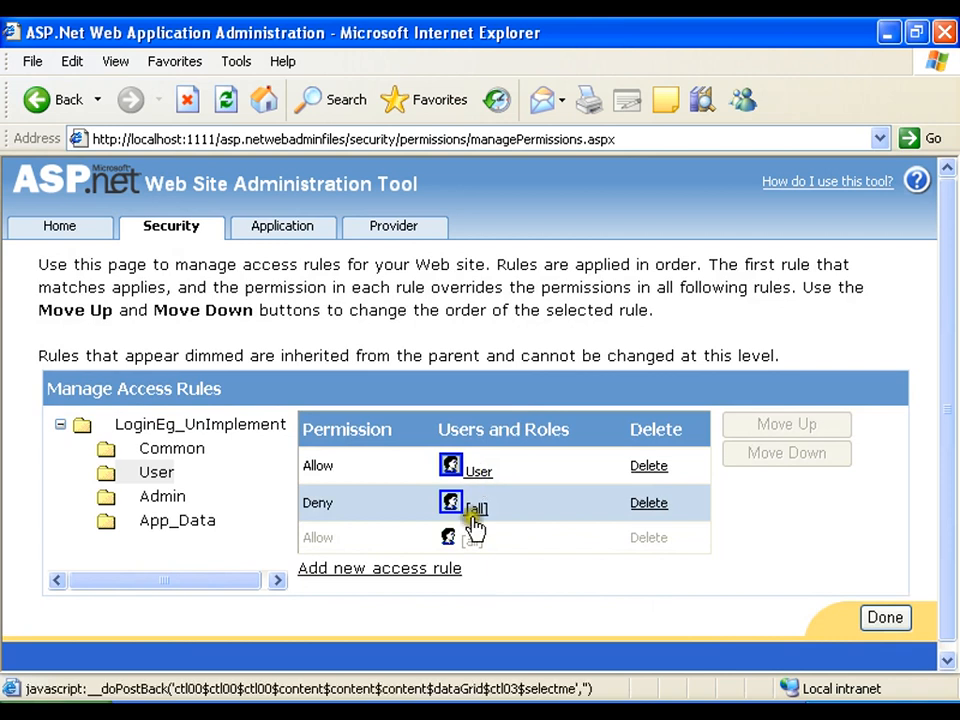
pyautogui.moveTo(476, 478)
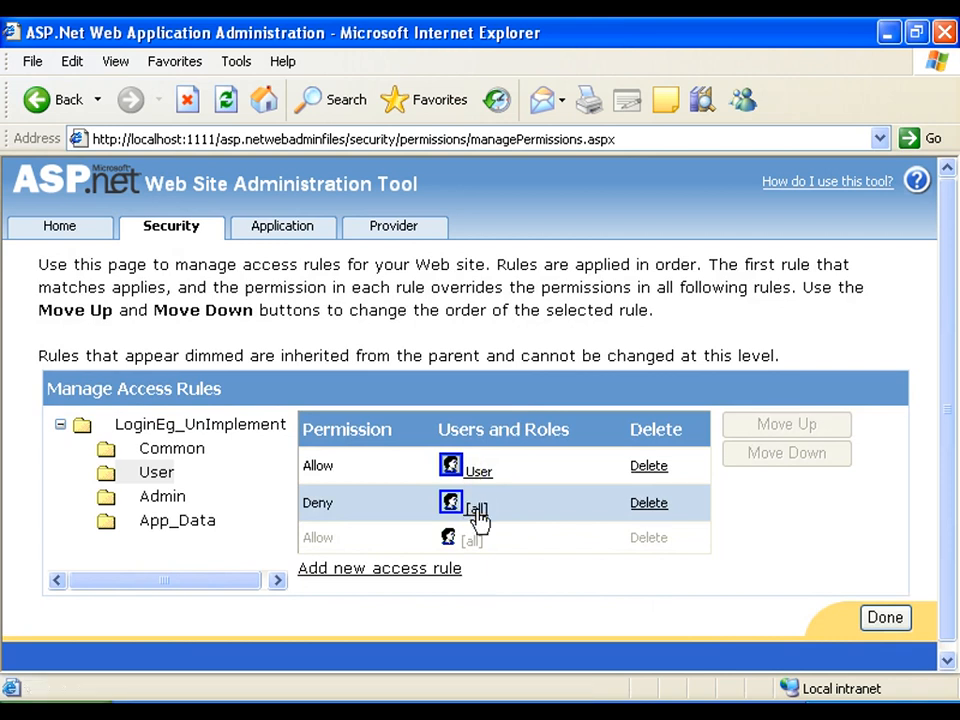
pyautogui.moveTo(478, 480)
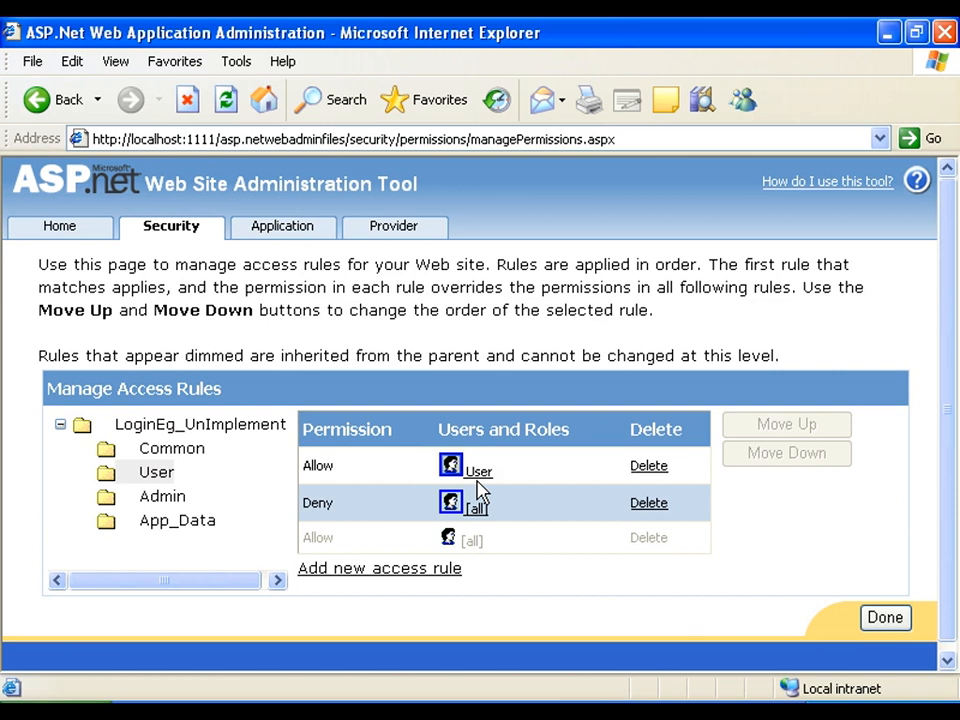
pyautogui.moveTo(490, 486)
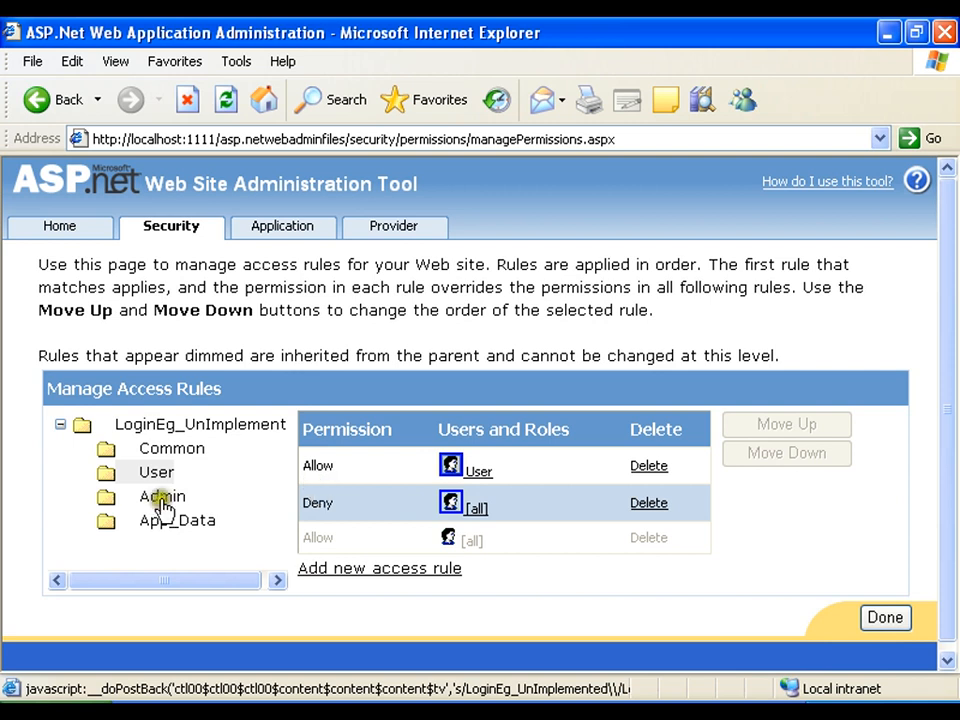
# On the Admin folder, allow the Admin role and deny all users.
pyautogui.click(162, 496)
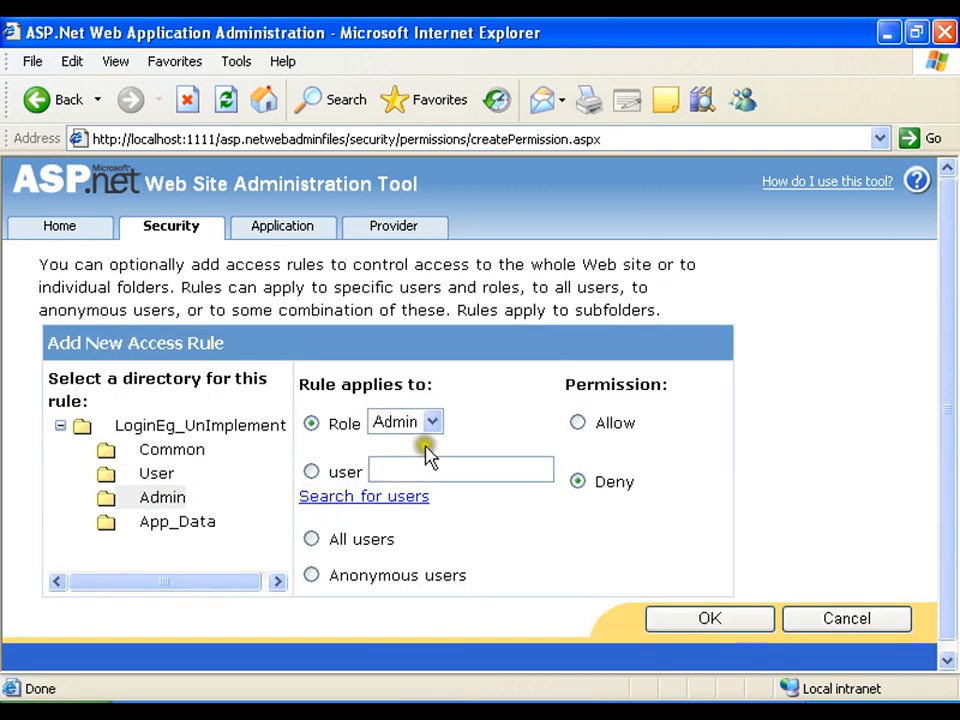
pyautogui.click(708, 618)
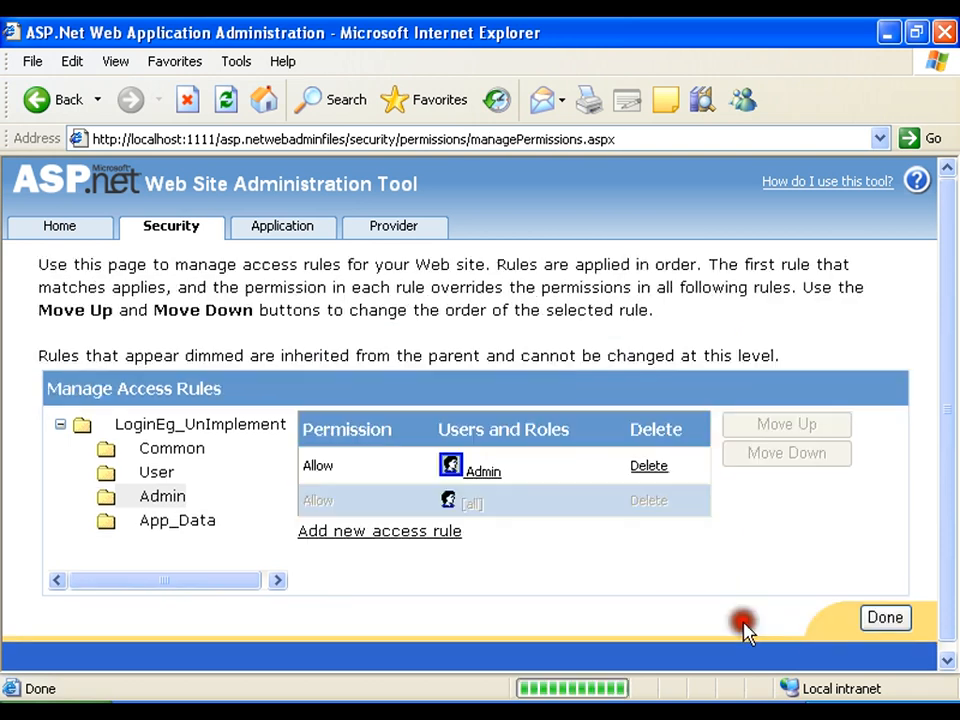
pyautogui.click(380, 532)
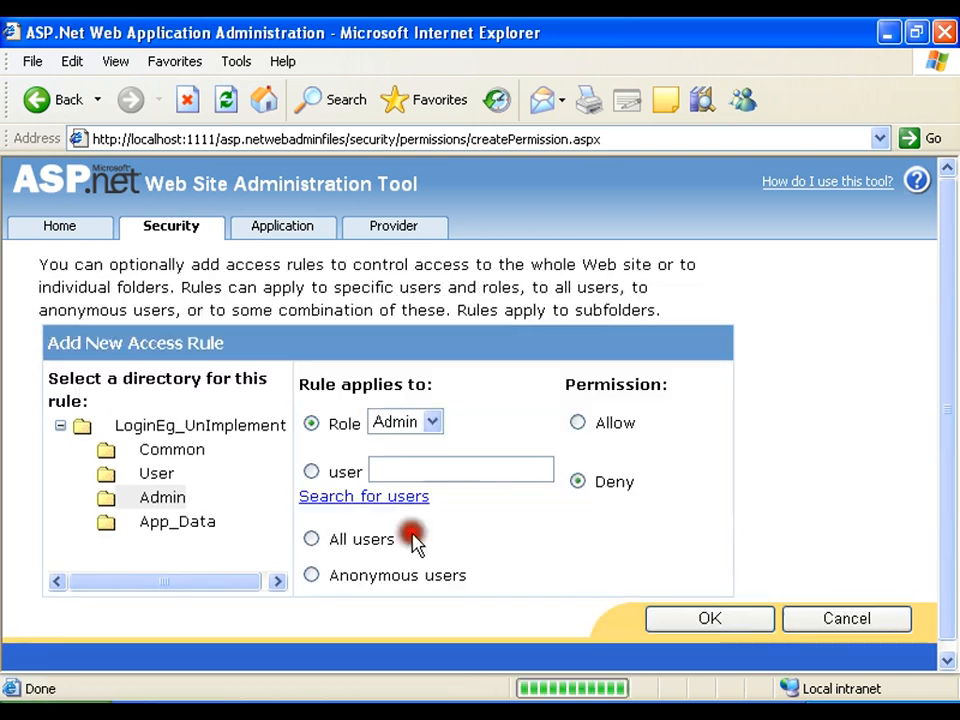
pyautogui.click(312, 538)
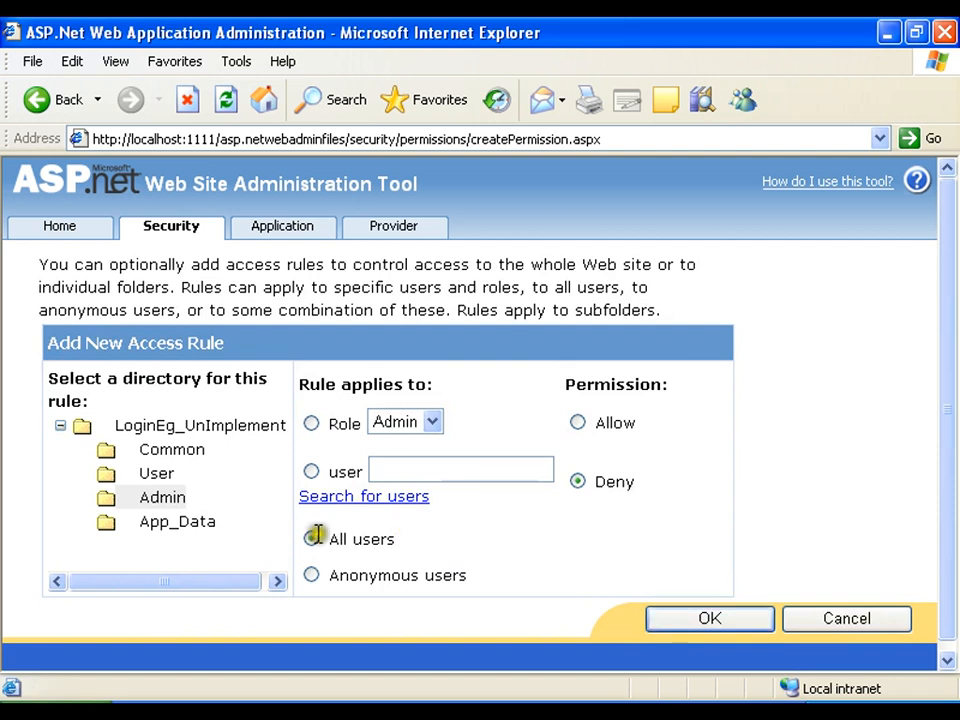
pyautogui.click(708, 618)
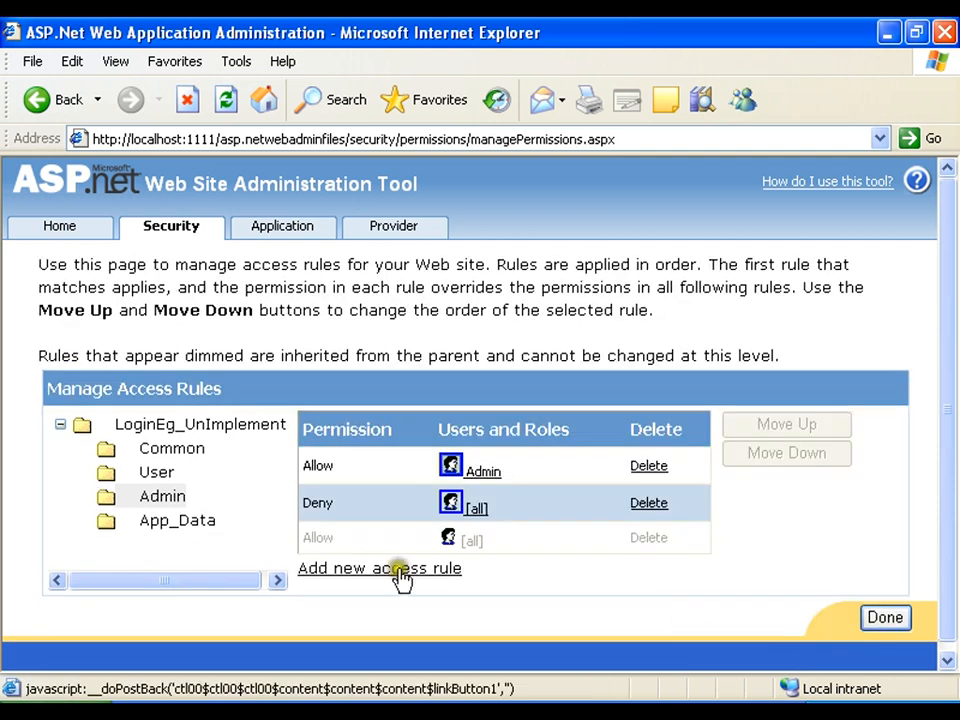
# Start a specific-user rule on the Admin folder and abandon it unfinished.
pyautogui.click(380, 568)
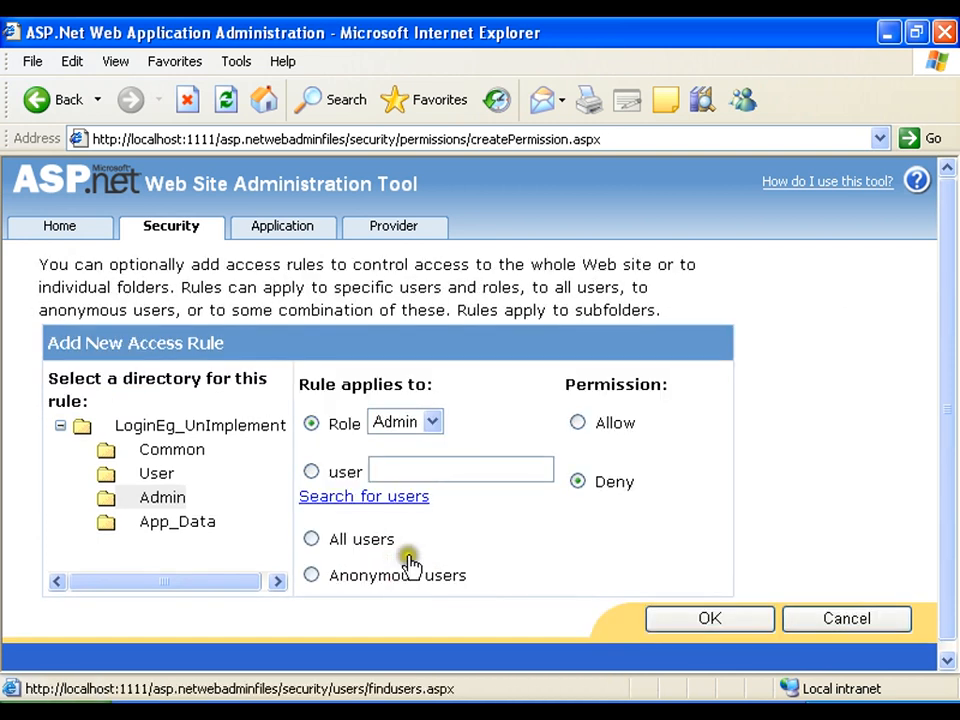
pyautogui.click(312, 472)
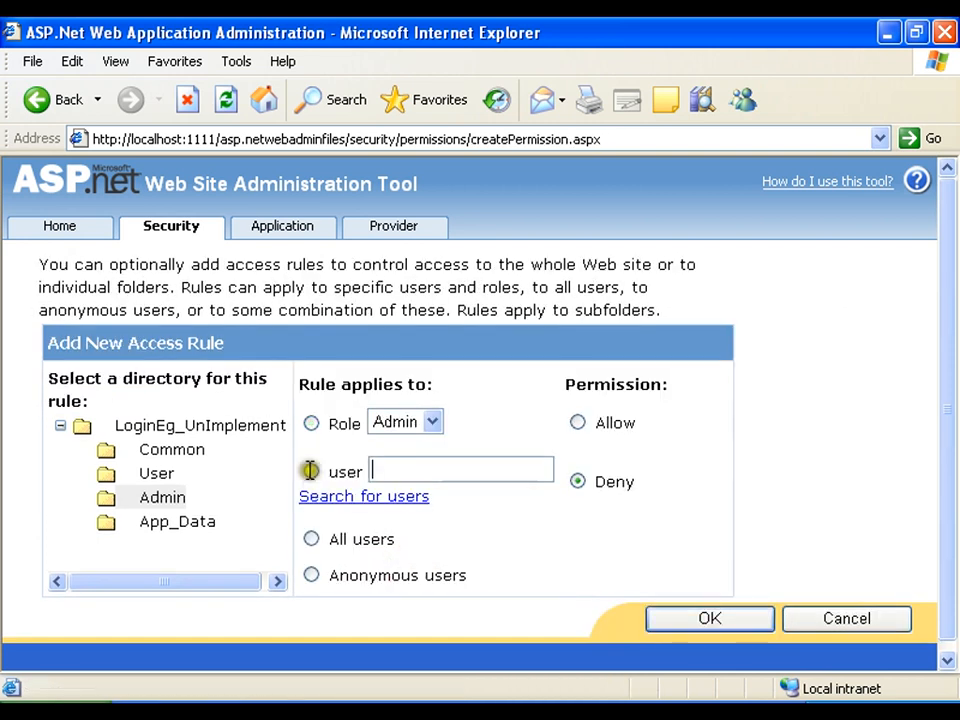
pyautogui.click(312, 472)
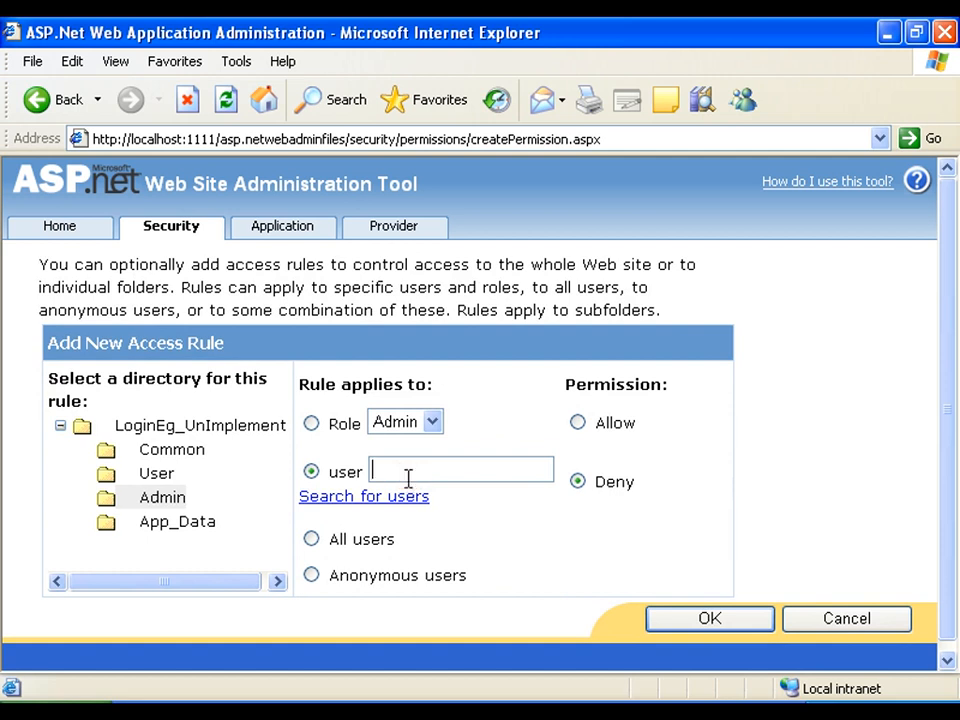
pyautogui.click(708, 618)
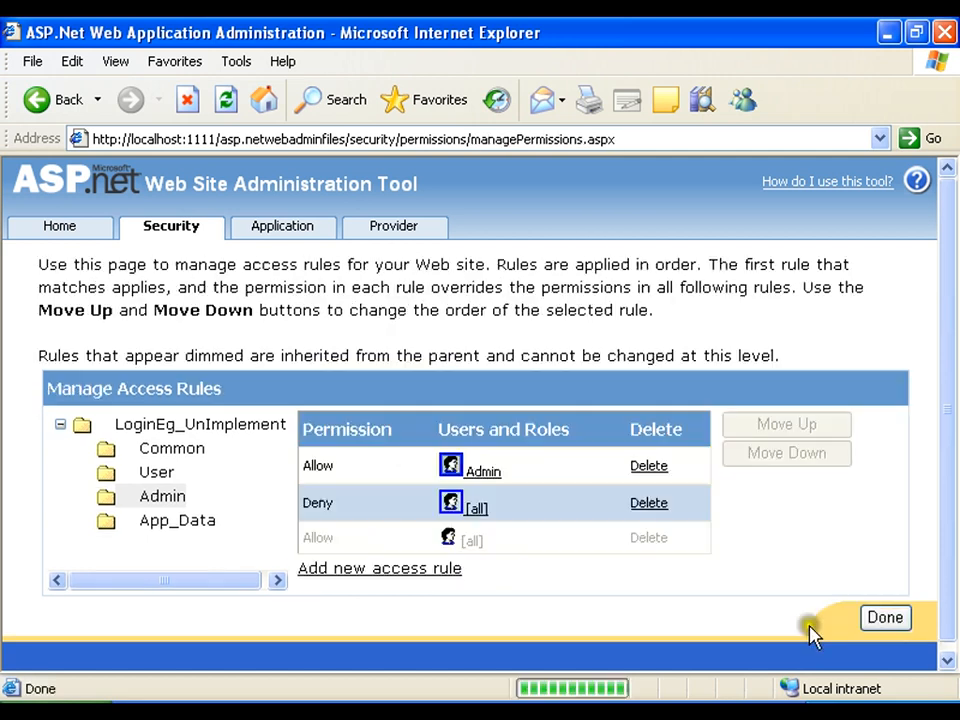
pyautogui.click(156, 472)
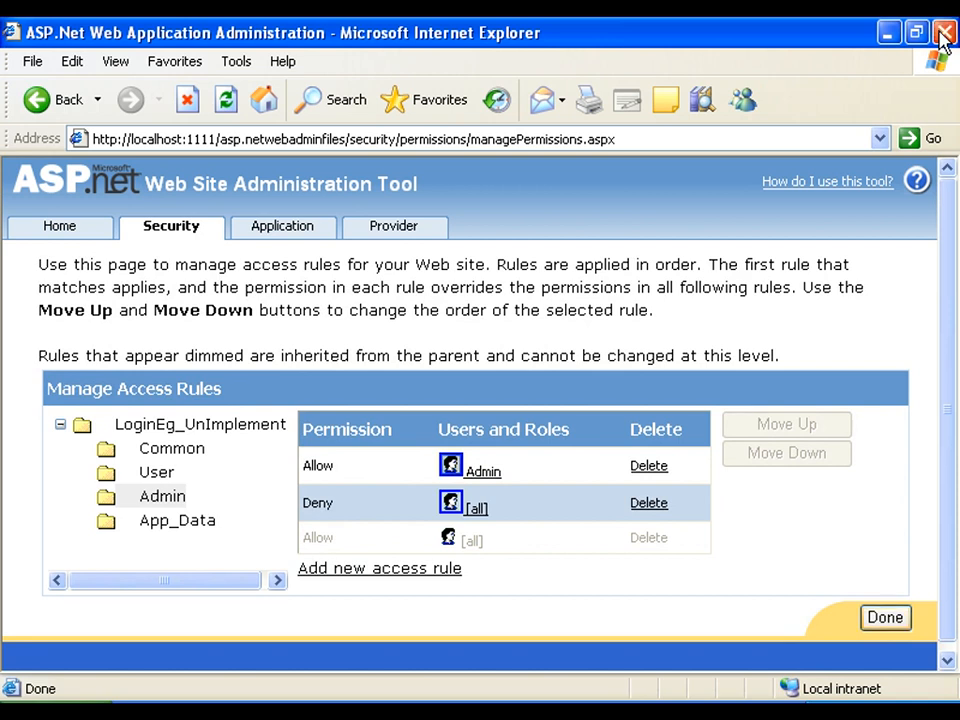
# Close the administration tool and run the site so Login.aspx opens maximized in the browser.
pyautogui.click(944, 32)
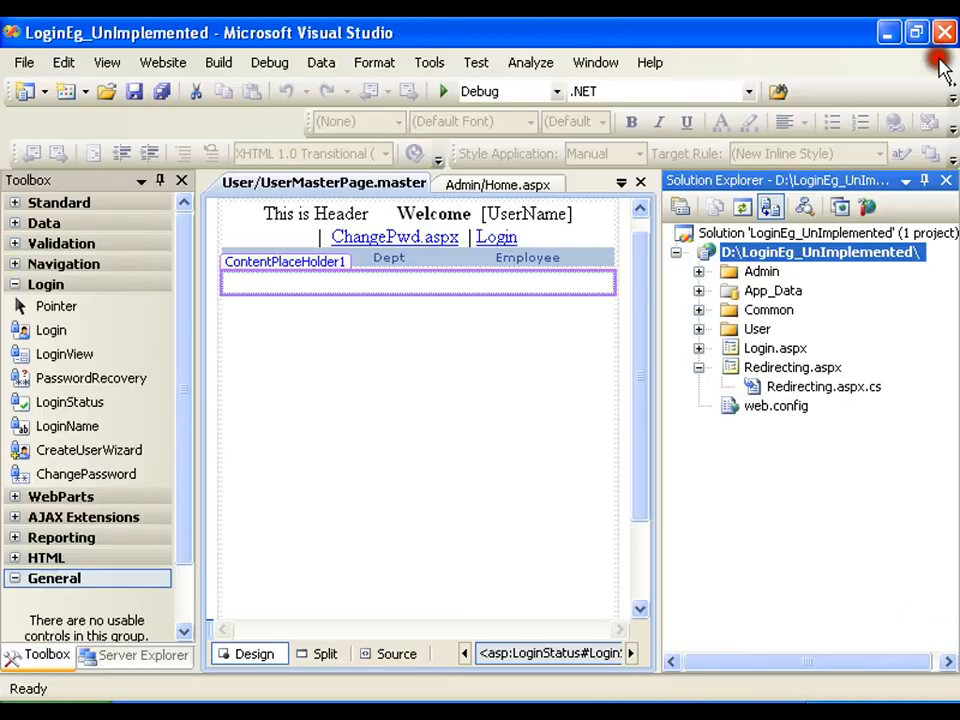
pyautogui.click(436, 92)
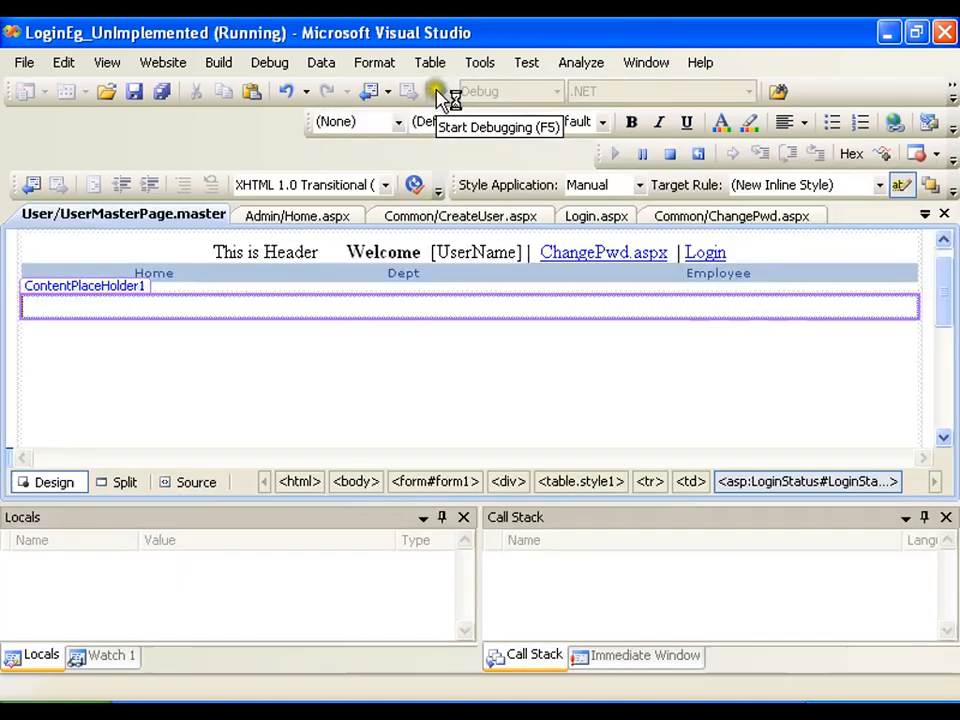
pyautogui.click(436, 92)
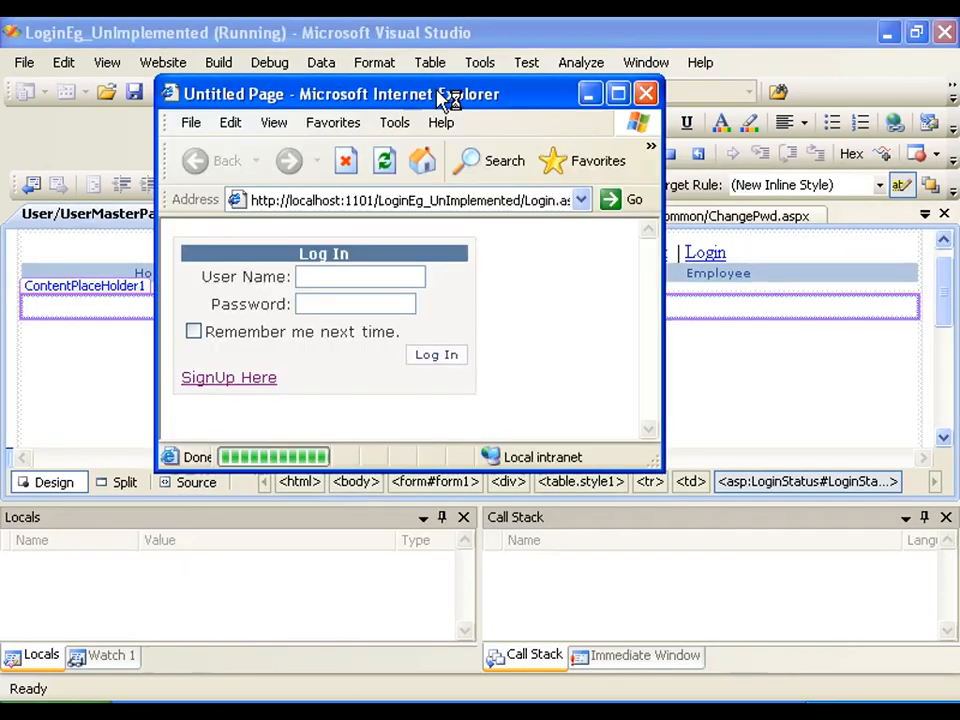
pyautogui.click(616, 94)
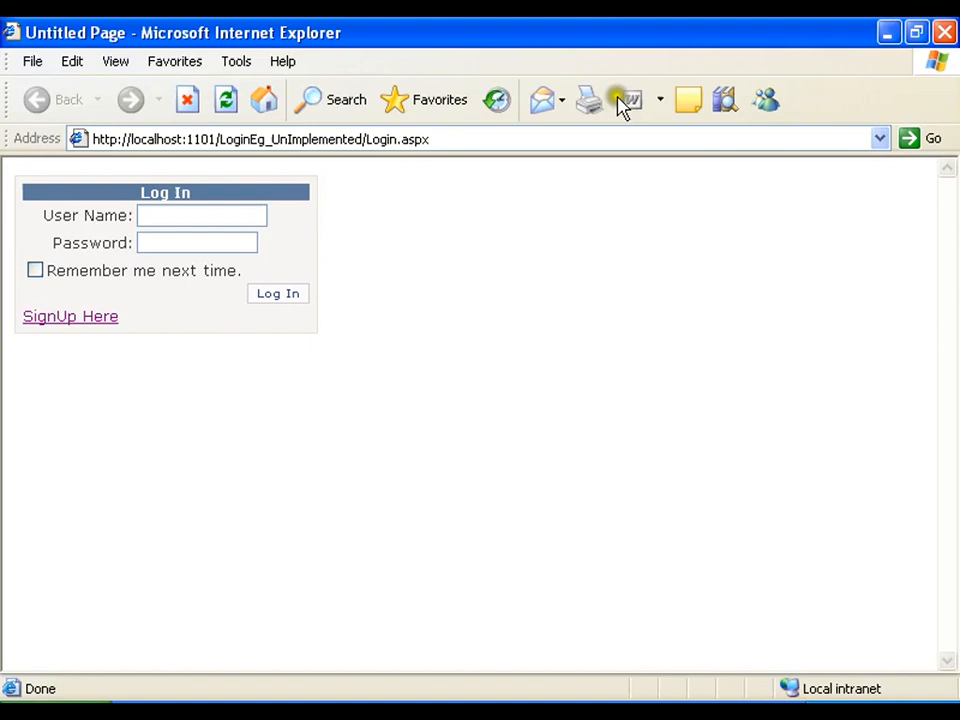
pyautogui.rightClick(370, 140)
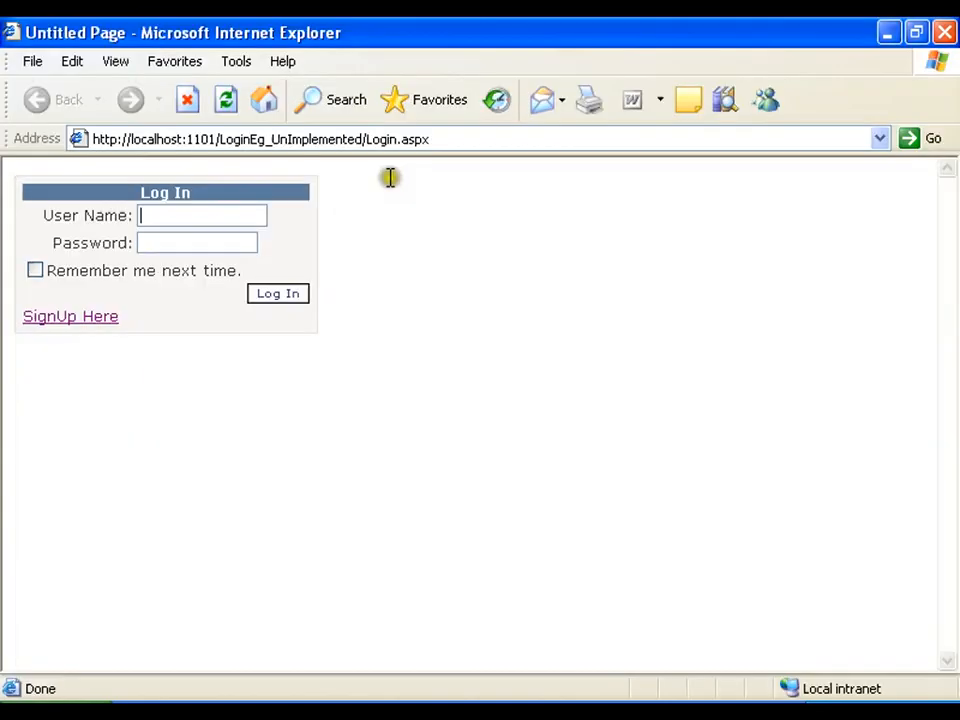
# Log in to the site as the user and reach the User/Home.aspx page.
pyautogui.click(200, 216)
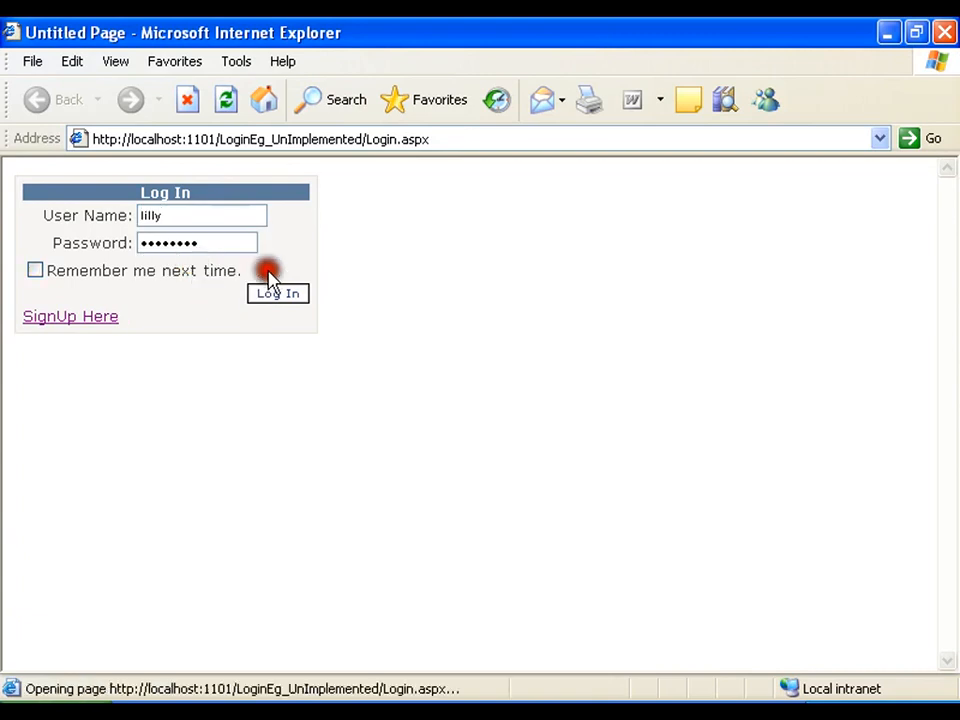
pyautogui.click(278, 292)
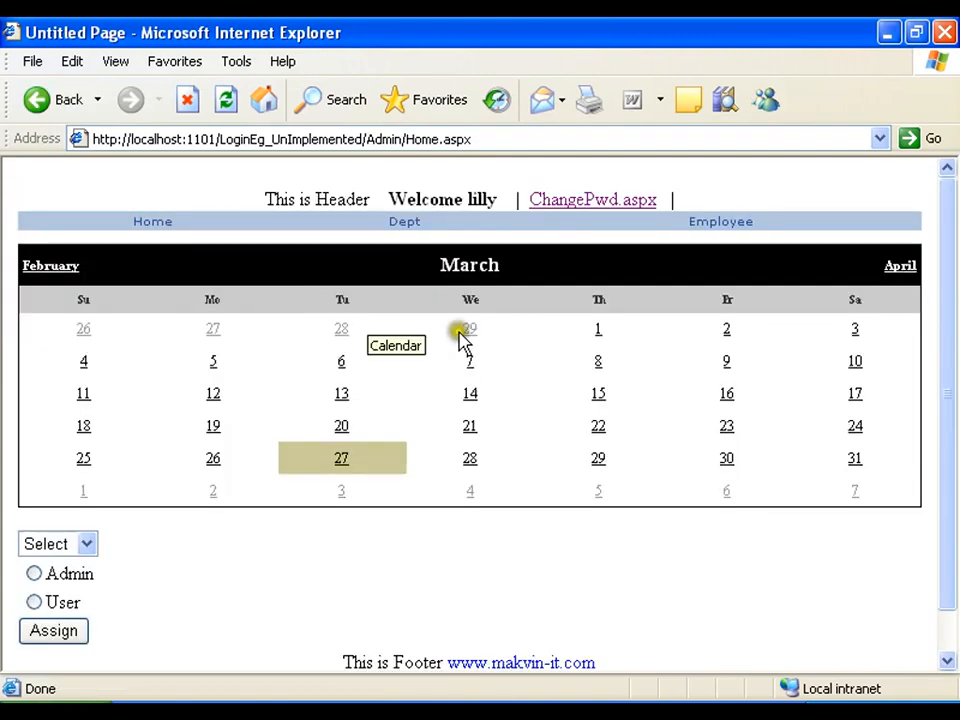
pyautogui.moveTo(584, 248)
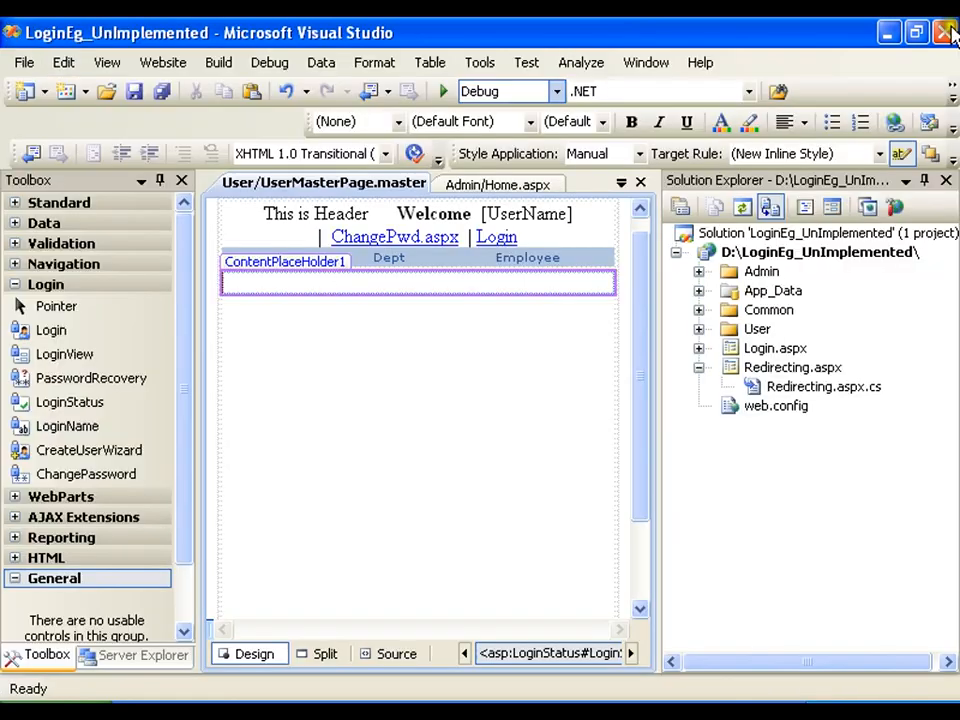
pyautogui.click(444, 92)
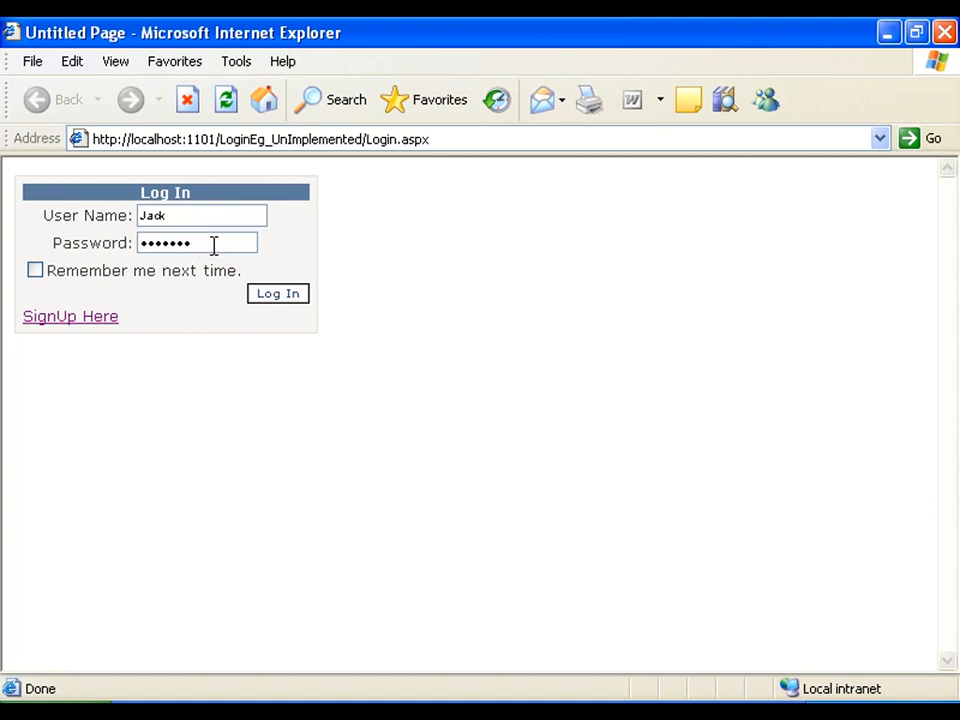
pyautogui.click(278, 292)
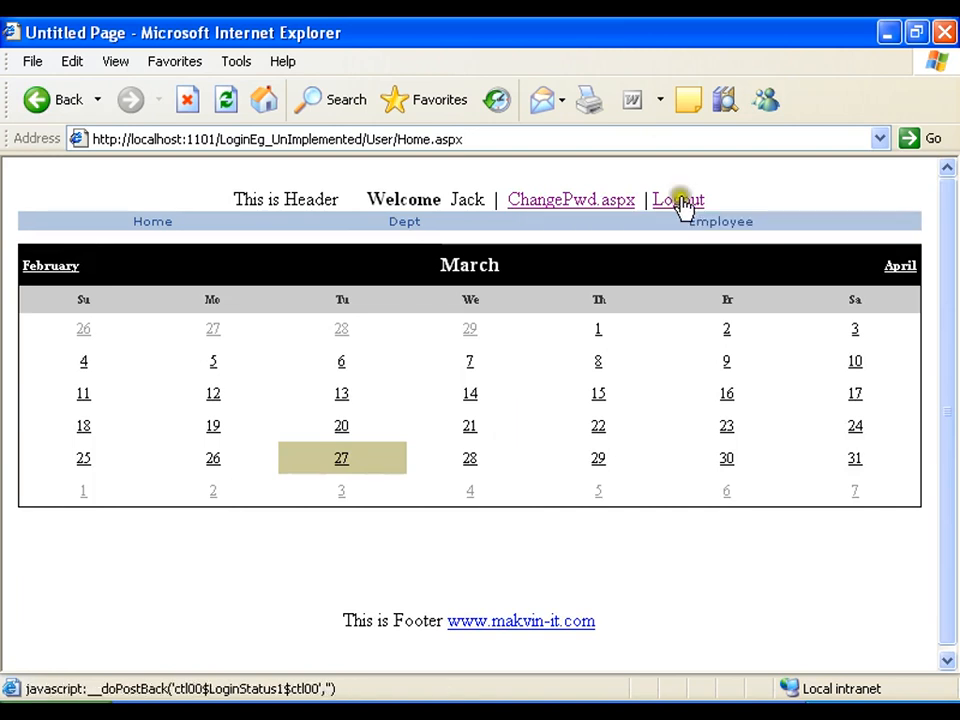
# Log out, go back and see the user's home page still reappear before returning to login.
pyautogui.click(678, 200)
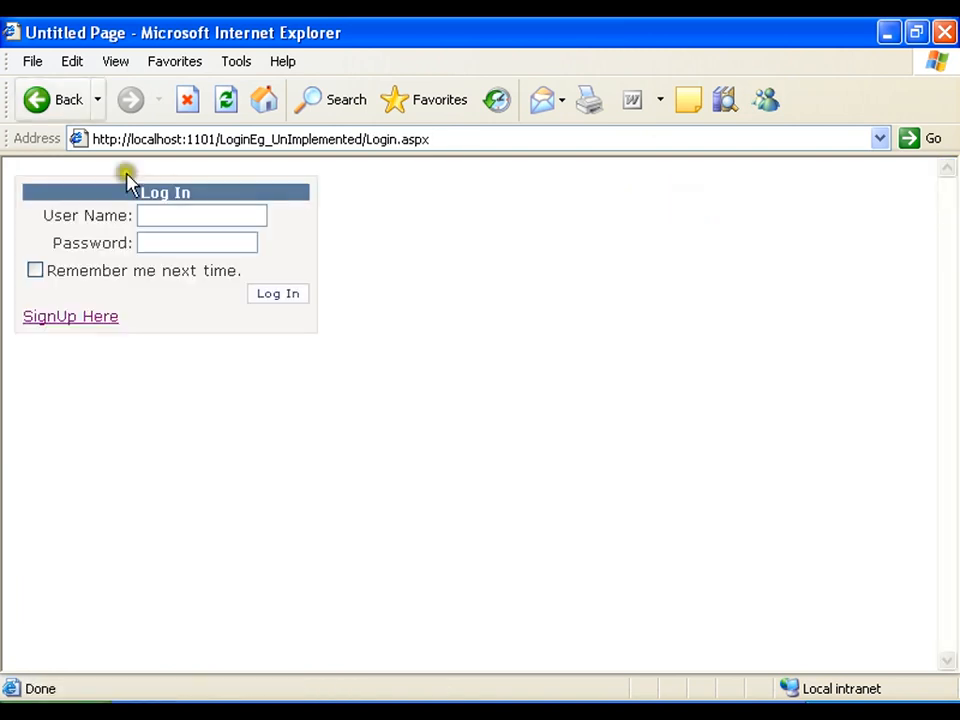
pyautogui.moveTo(58, 118)
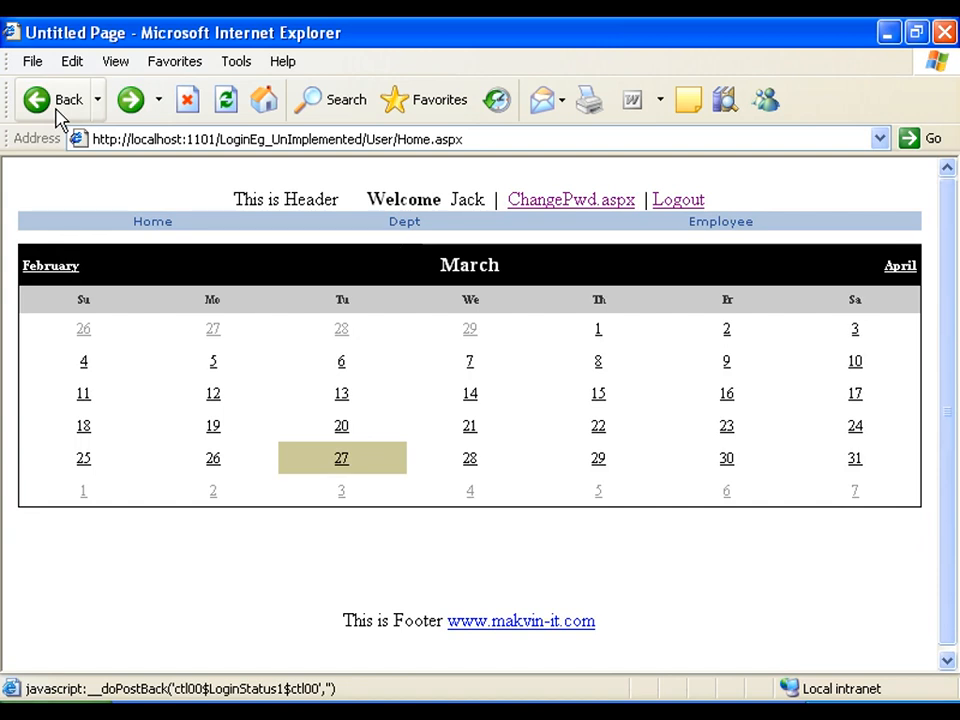
pyautogui.moveTo(404, 220)
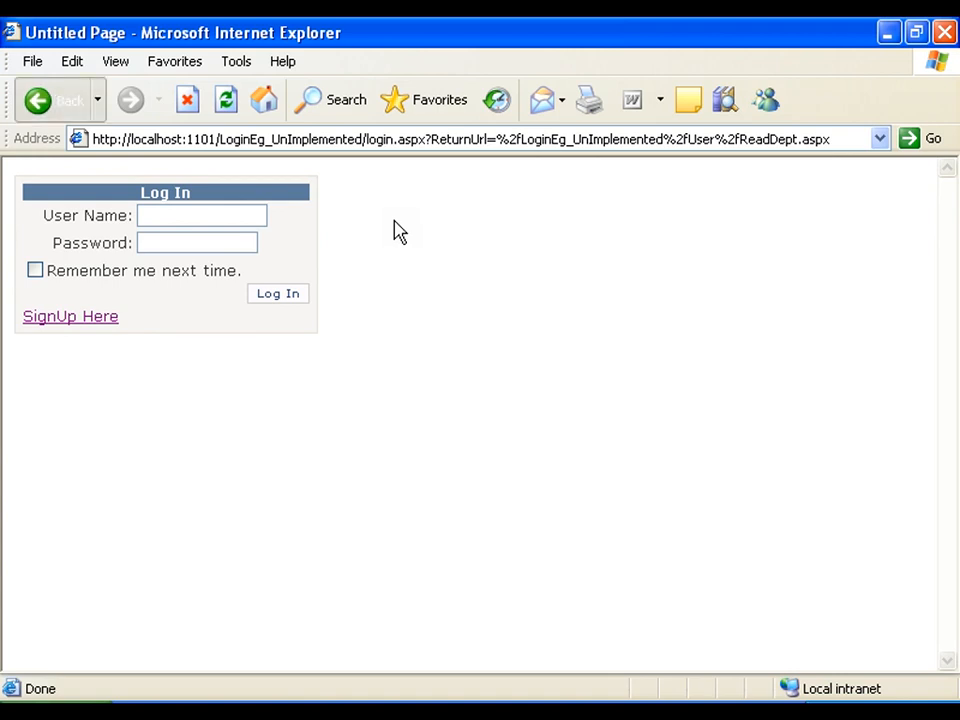
pyautogui.click(278, 292)
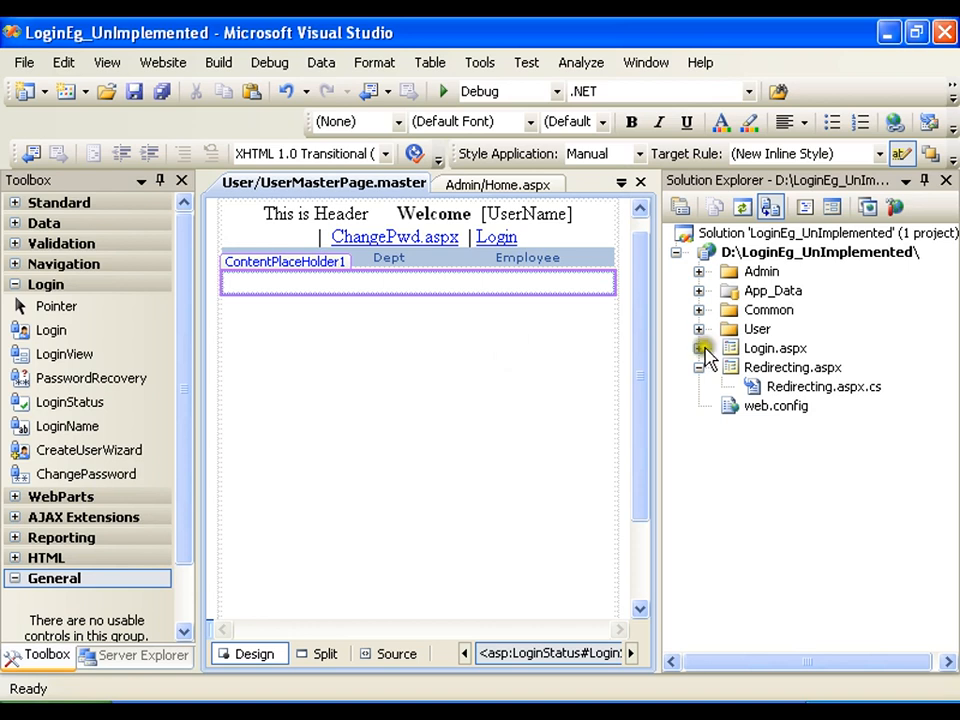
# Add an empty <script type="text/javascript"></script> block to AdminMasterPage.master.
pyautogui.click(700, 272)
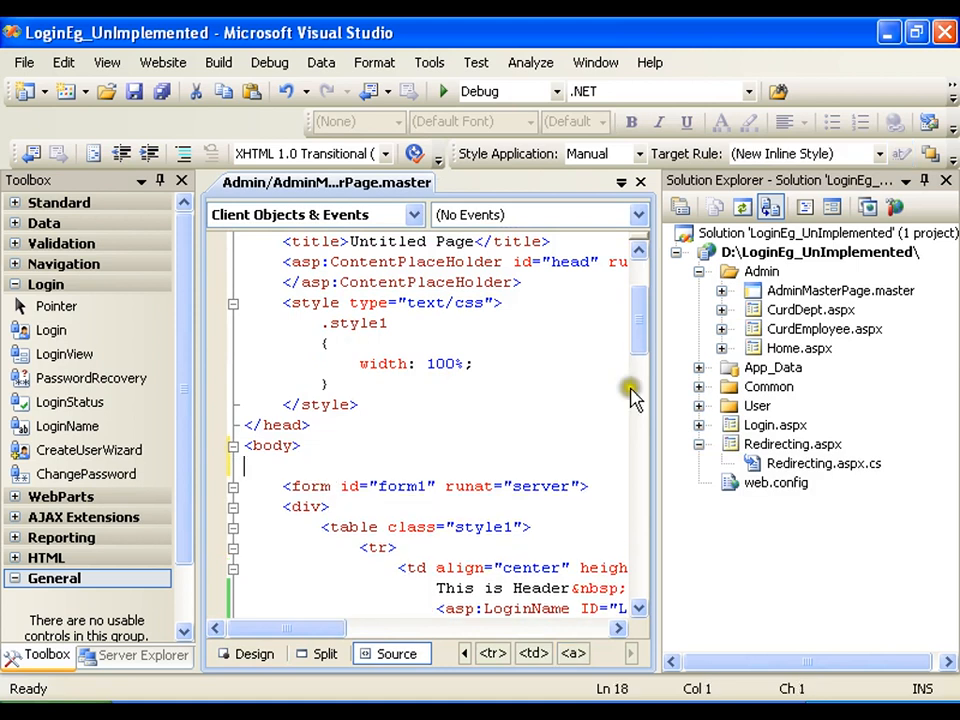
pyautogui.write('<scr')
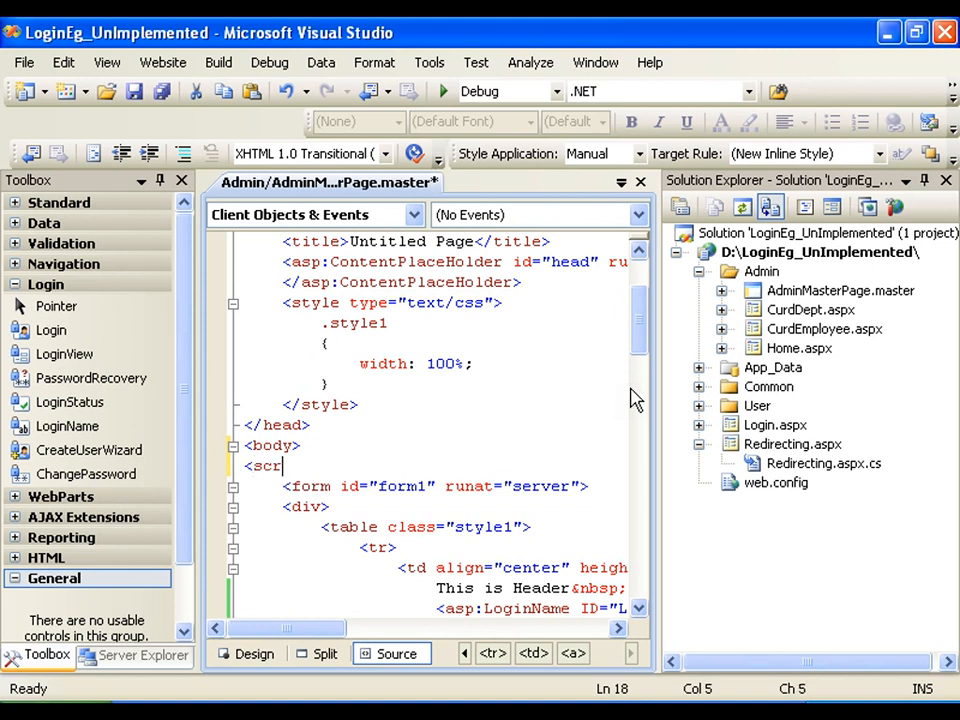
pyautogui.write('ipt')
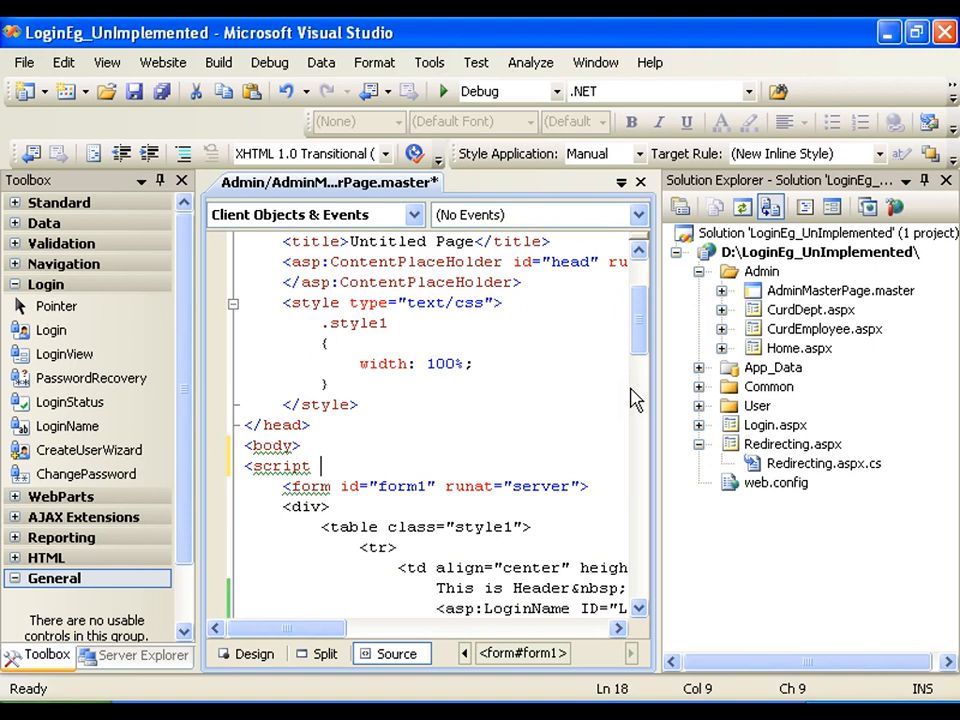
pyautogui.write('type="text/javascript')
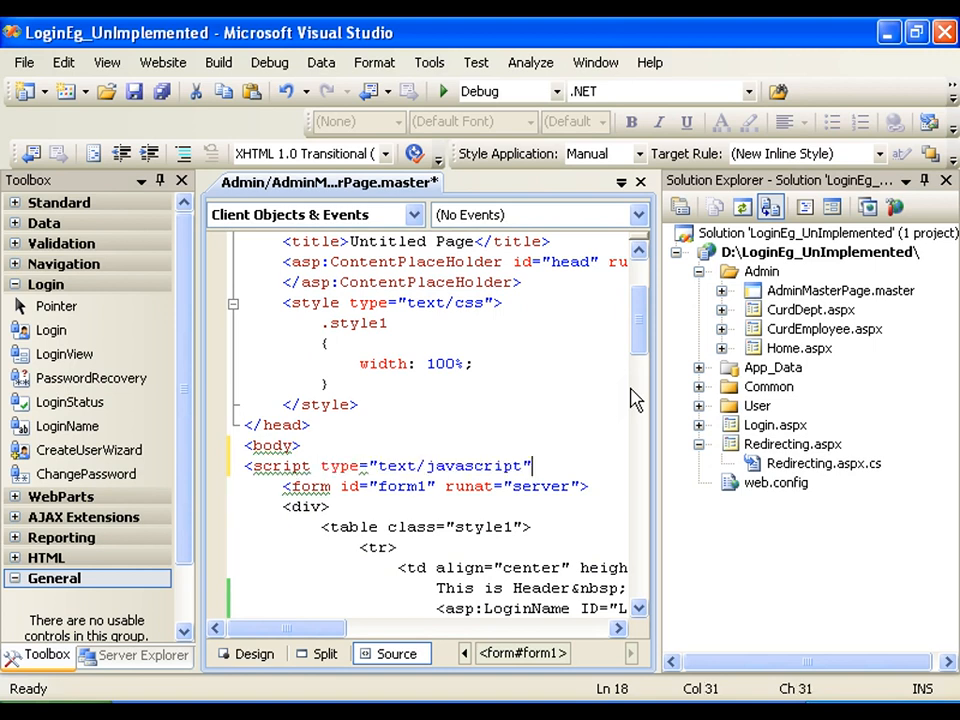
pyautogui.write('</script>')
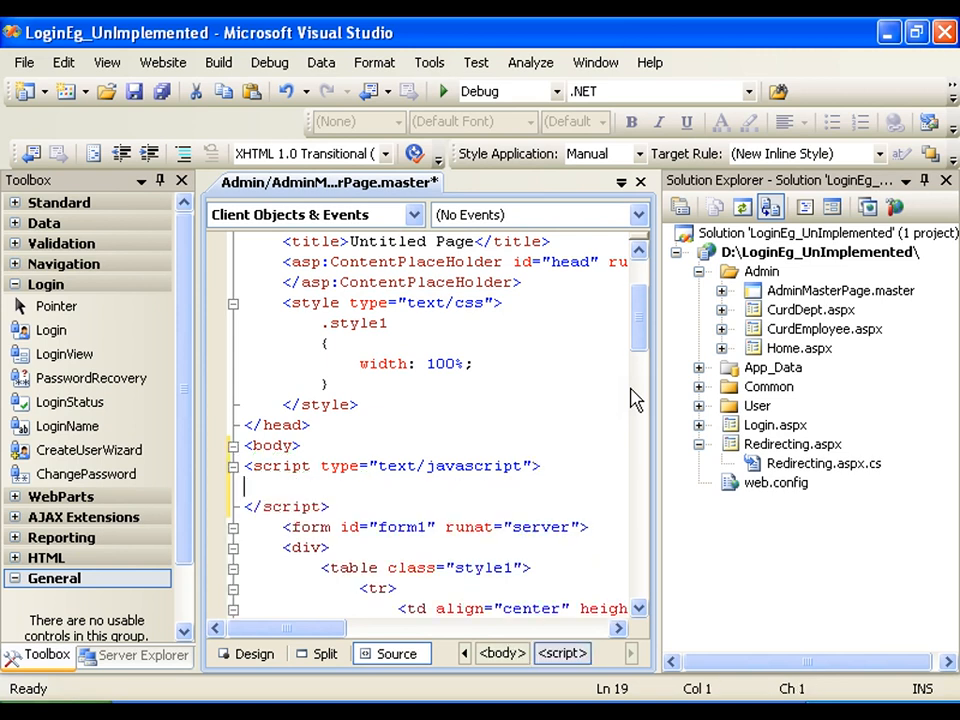
# Fill the script with window.history.forward(0); and copy it into UserMasterPage.master.
pyautogui.write('u')
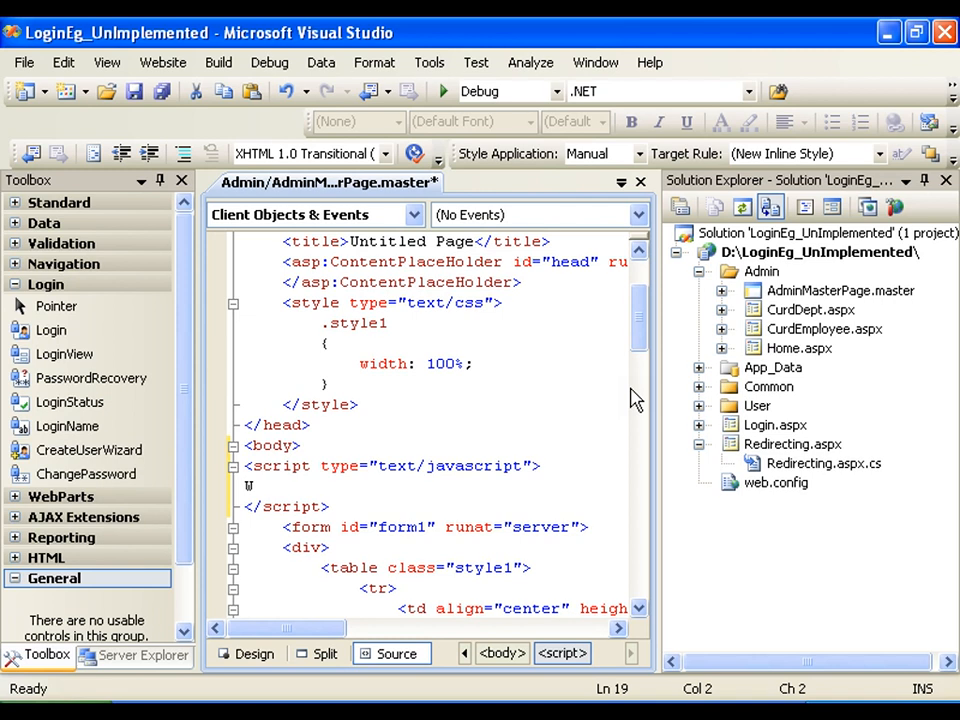
pyautogui.write('window.')
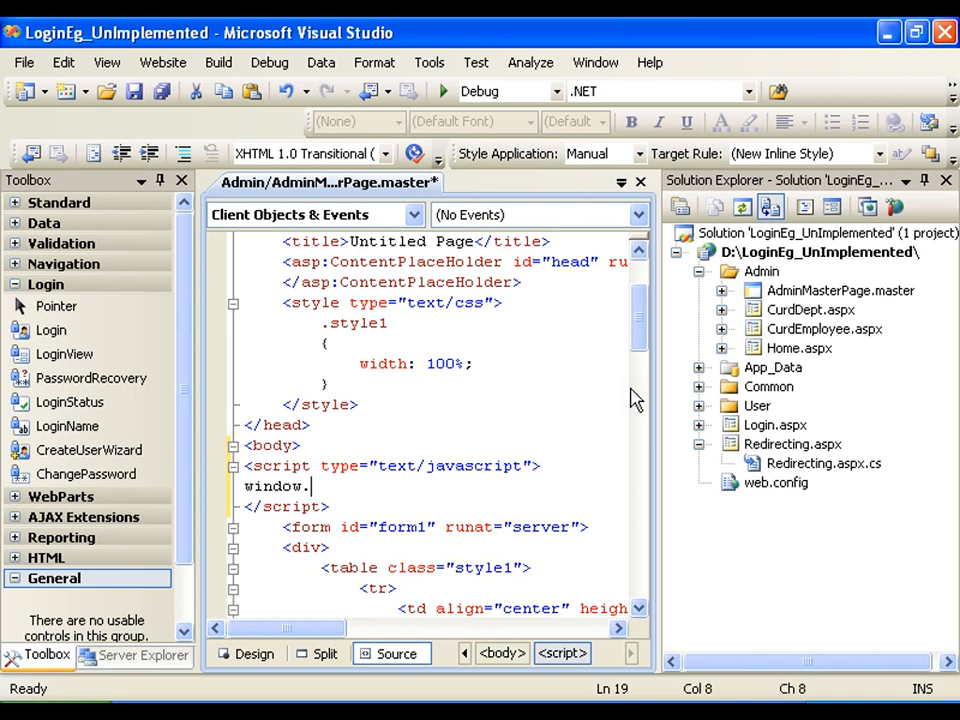
pyautogui.write('history.')
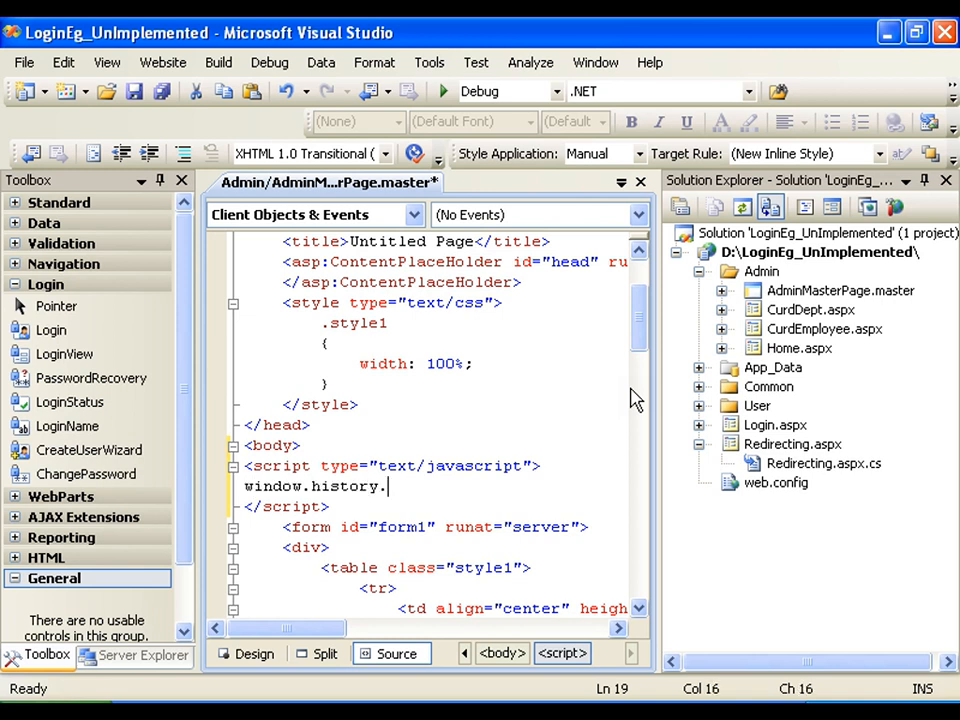
pyautogui.write('for')
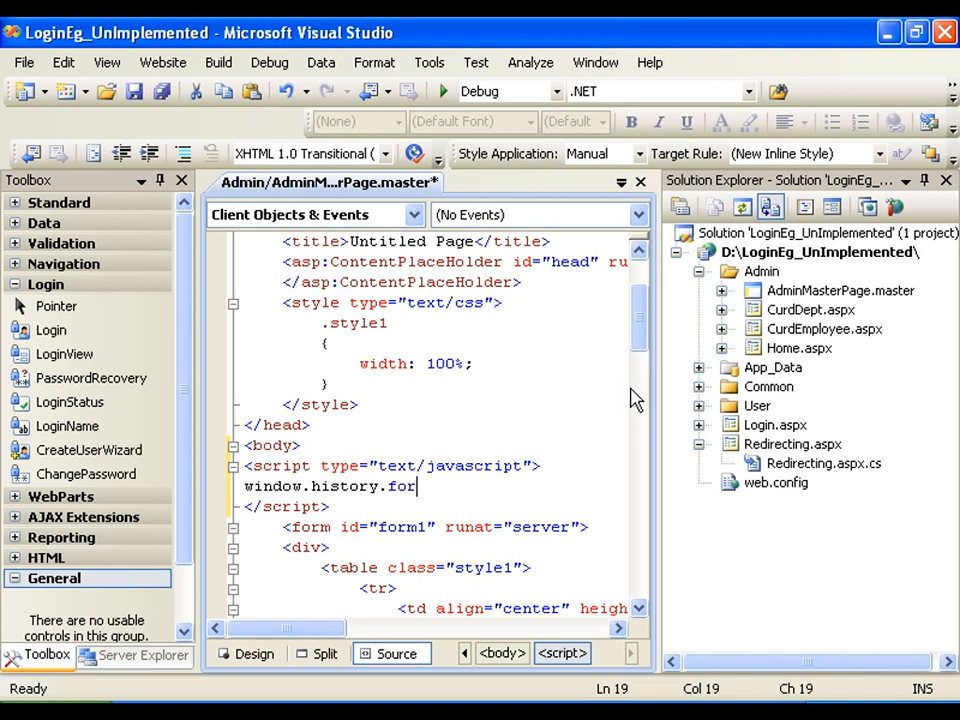
pyautogui.write('wa')
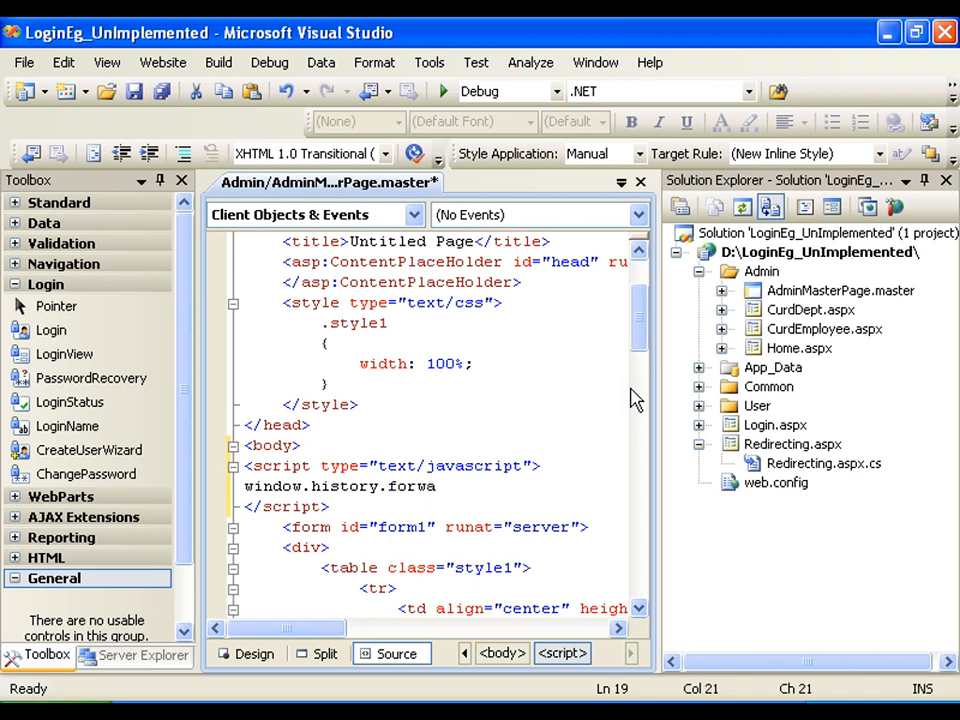
pyautogui.write('rds')
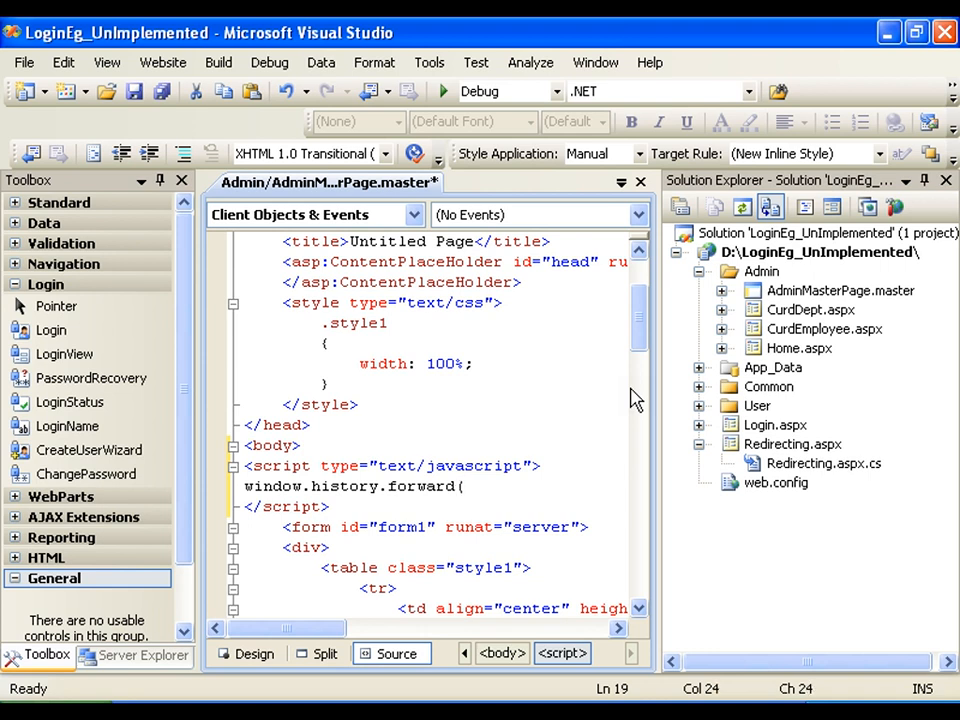
pyautogui.write('0);')
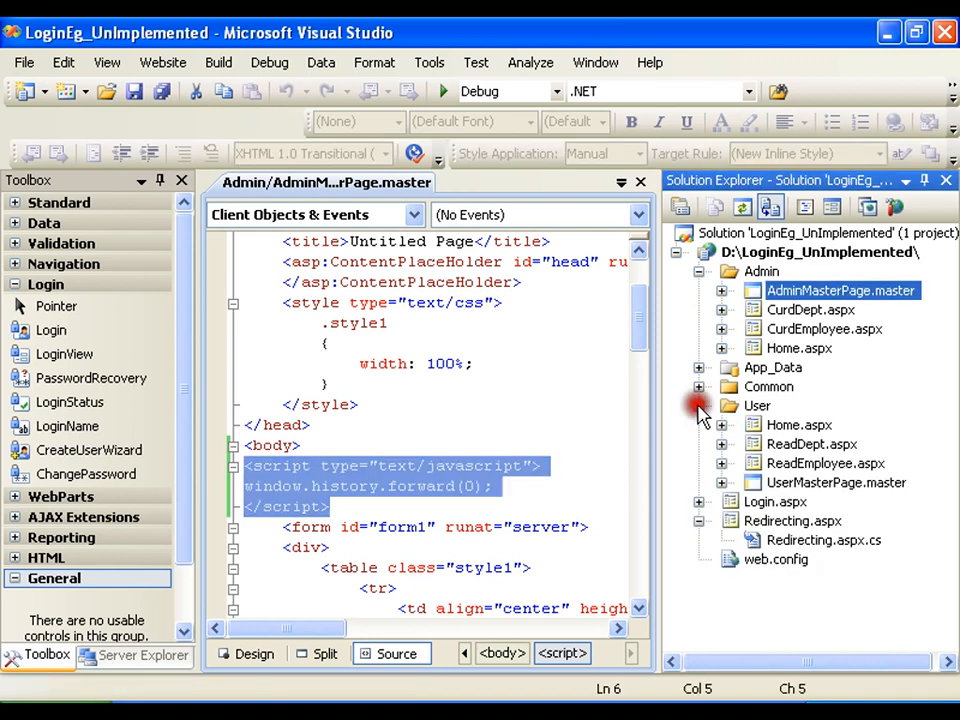
pyautogui.doubleClick(836, 482)
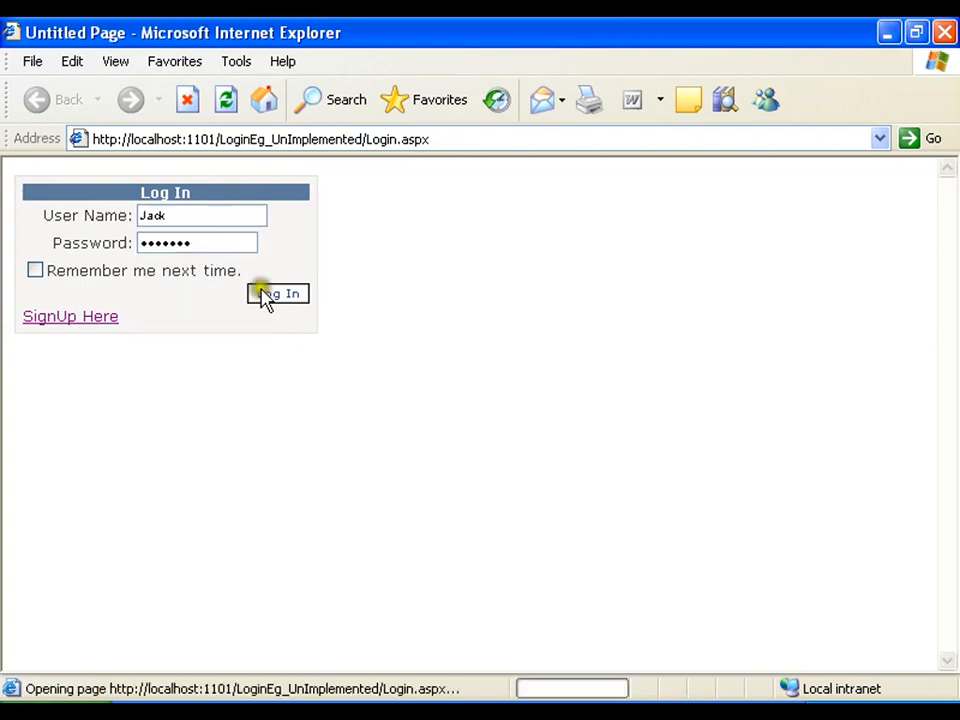
# Log in, open the Dept and Employee pages and confirm Back no longer leaves the page.
pyautogui.click(278, 292)
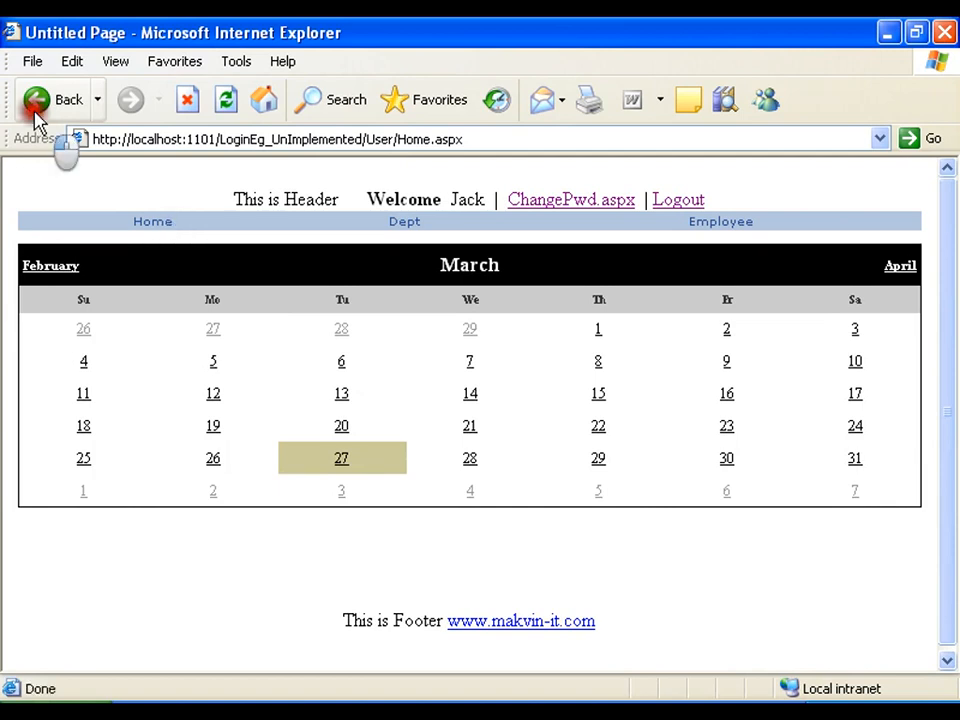
pyautogui.moveTo(404, 220)
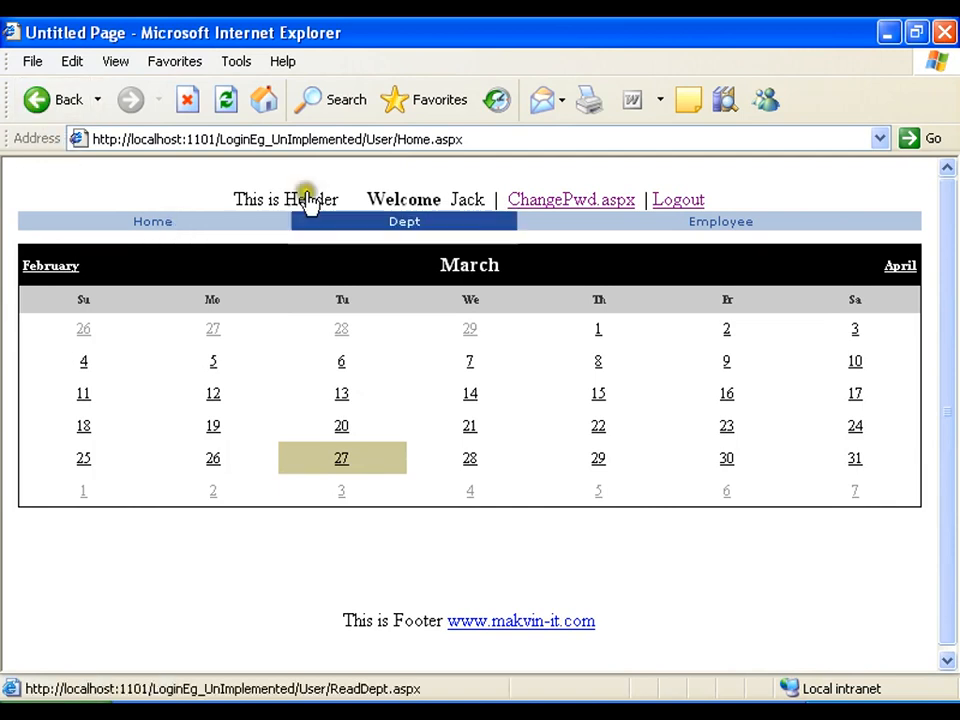
pyautogui.click(720, 220)
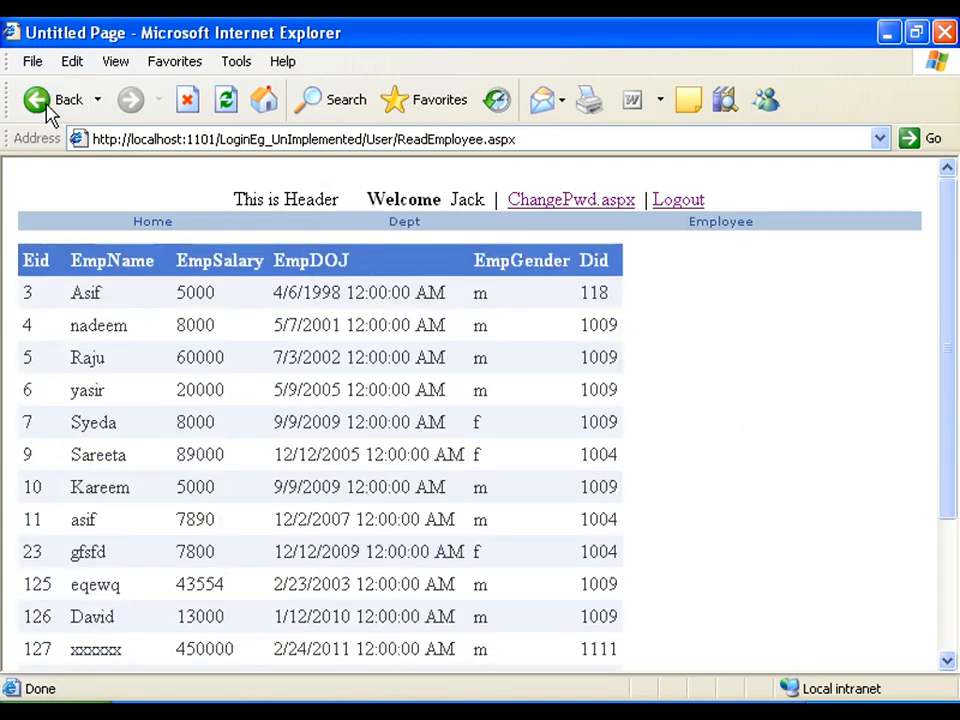
pyautogui.click(720, 220)
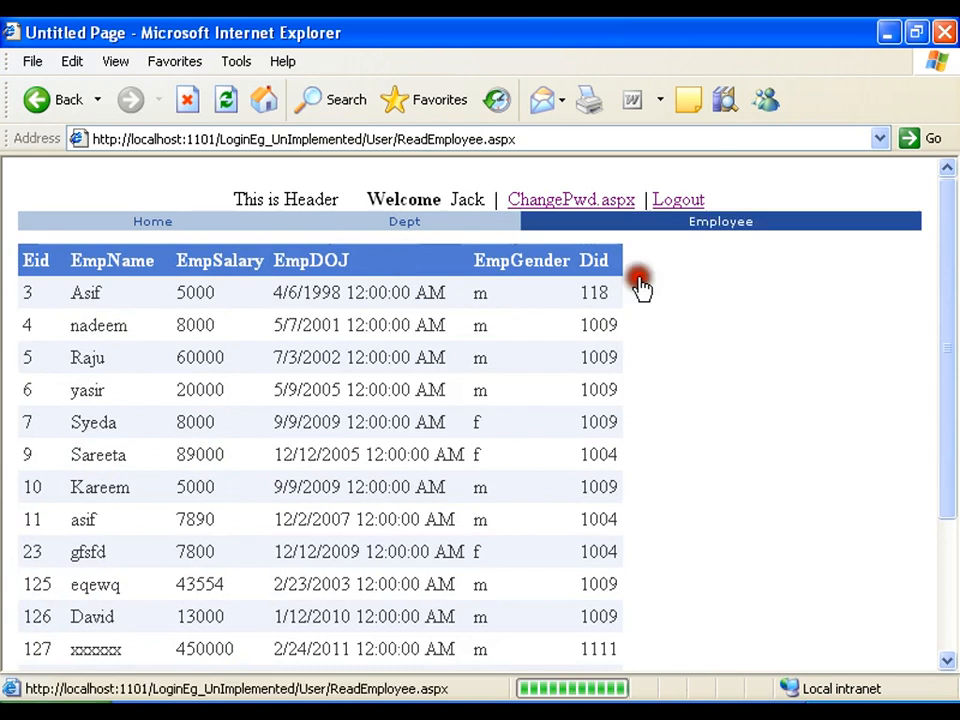